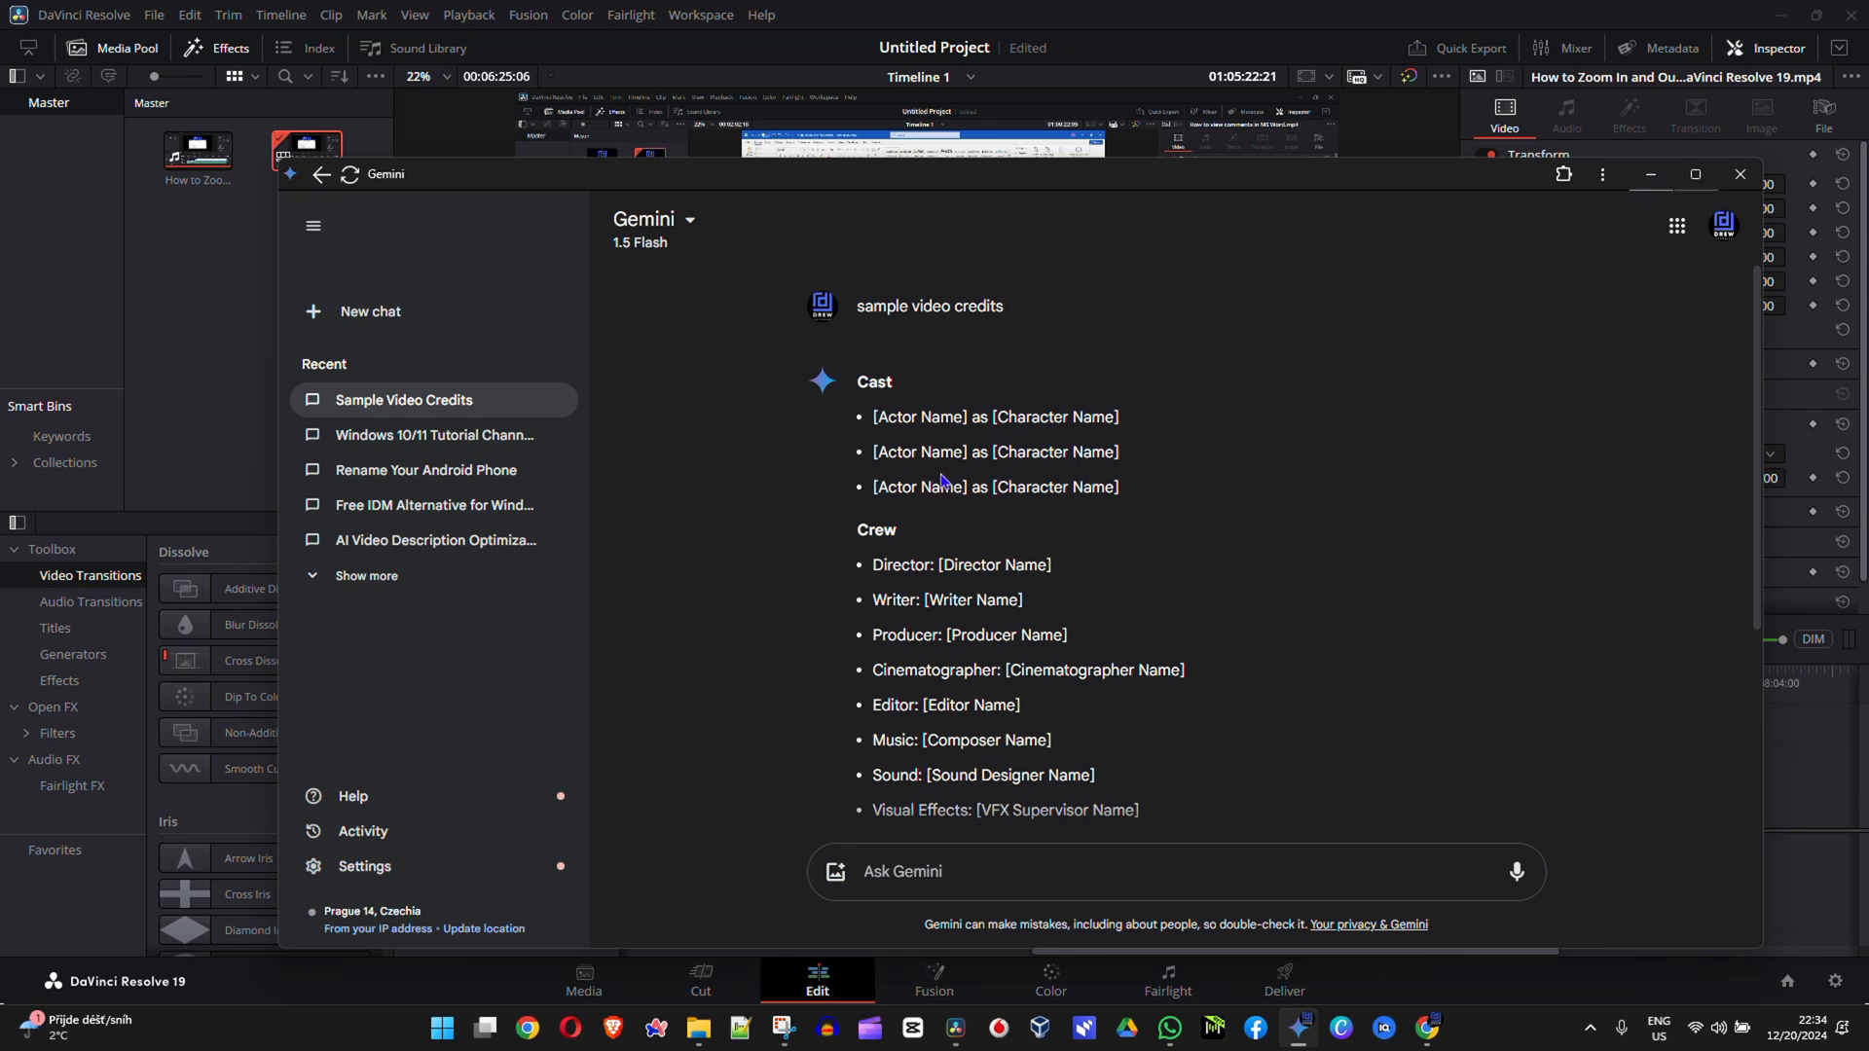
- Select the generated Cast and Crew credit list text in Gemini for copying
drag(856, 376, 1025, 600)
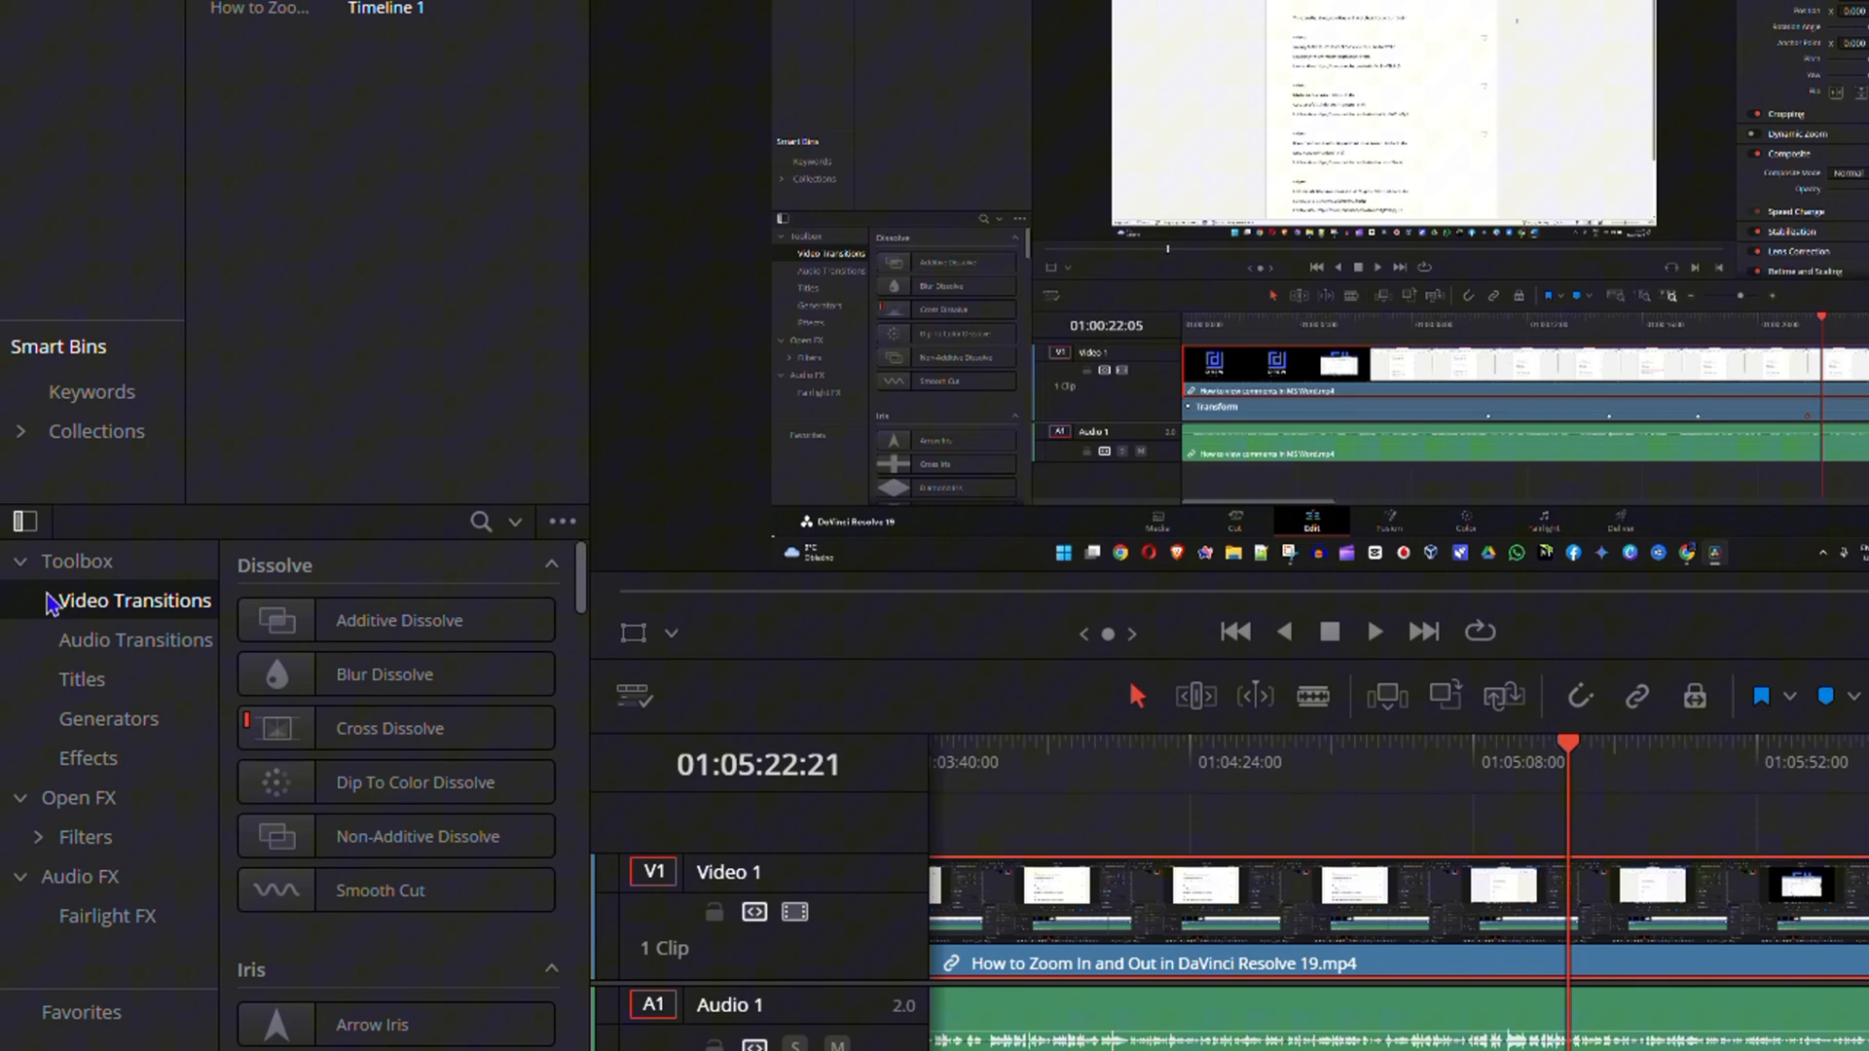
mouse_move(45, 609)
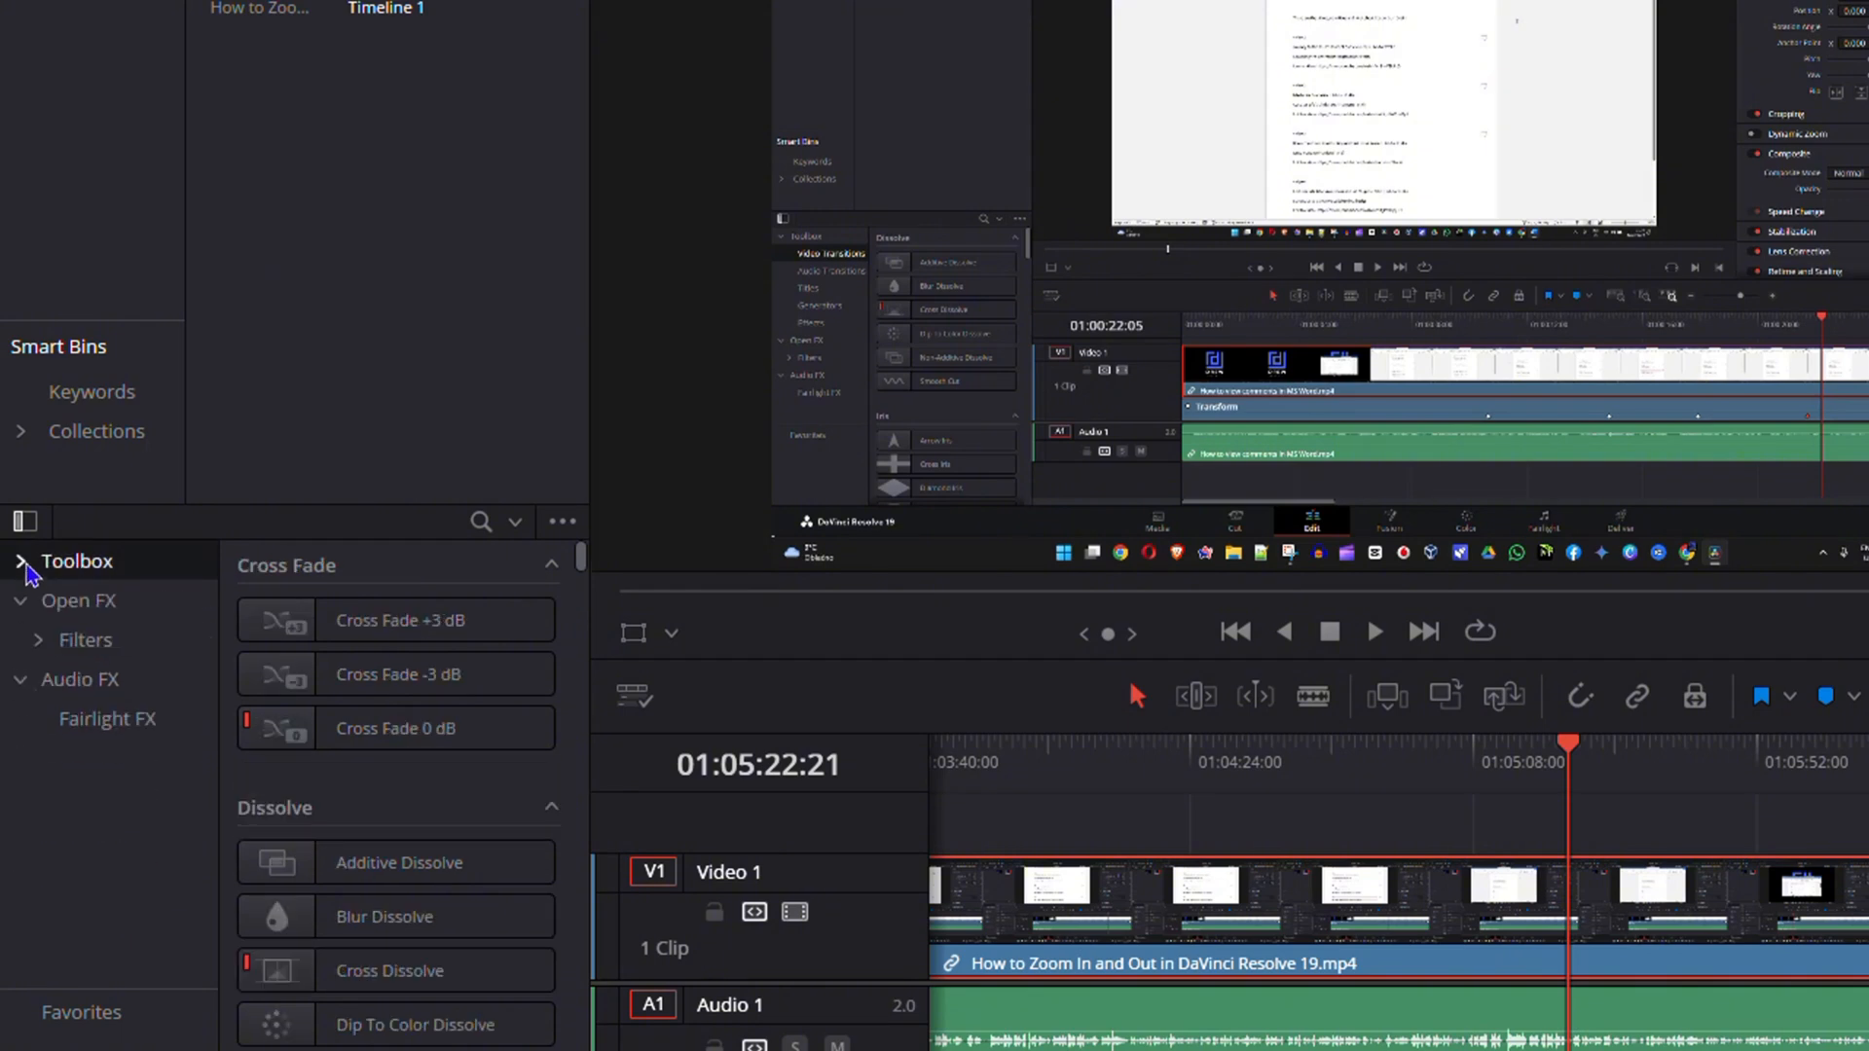
- Show the Titles templates under Toolbox and choose the Scroll title
click(20, 560)
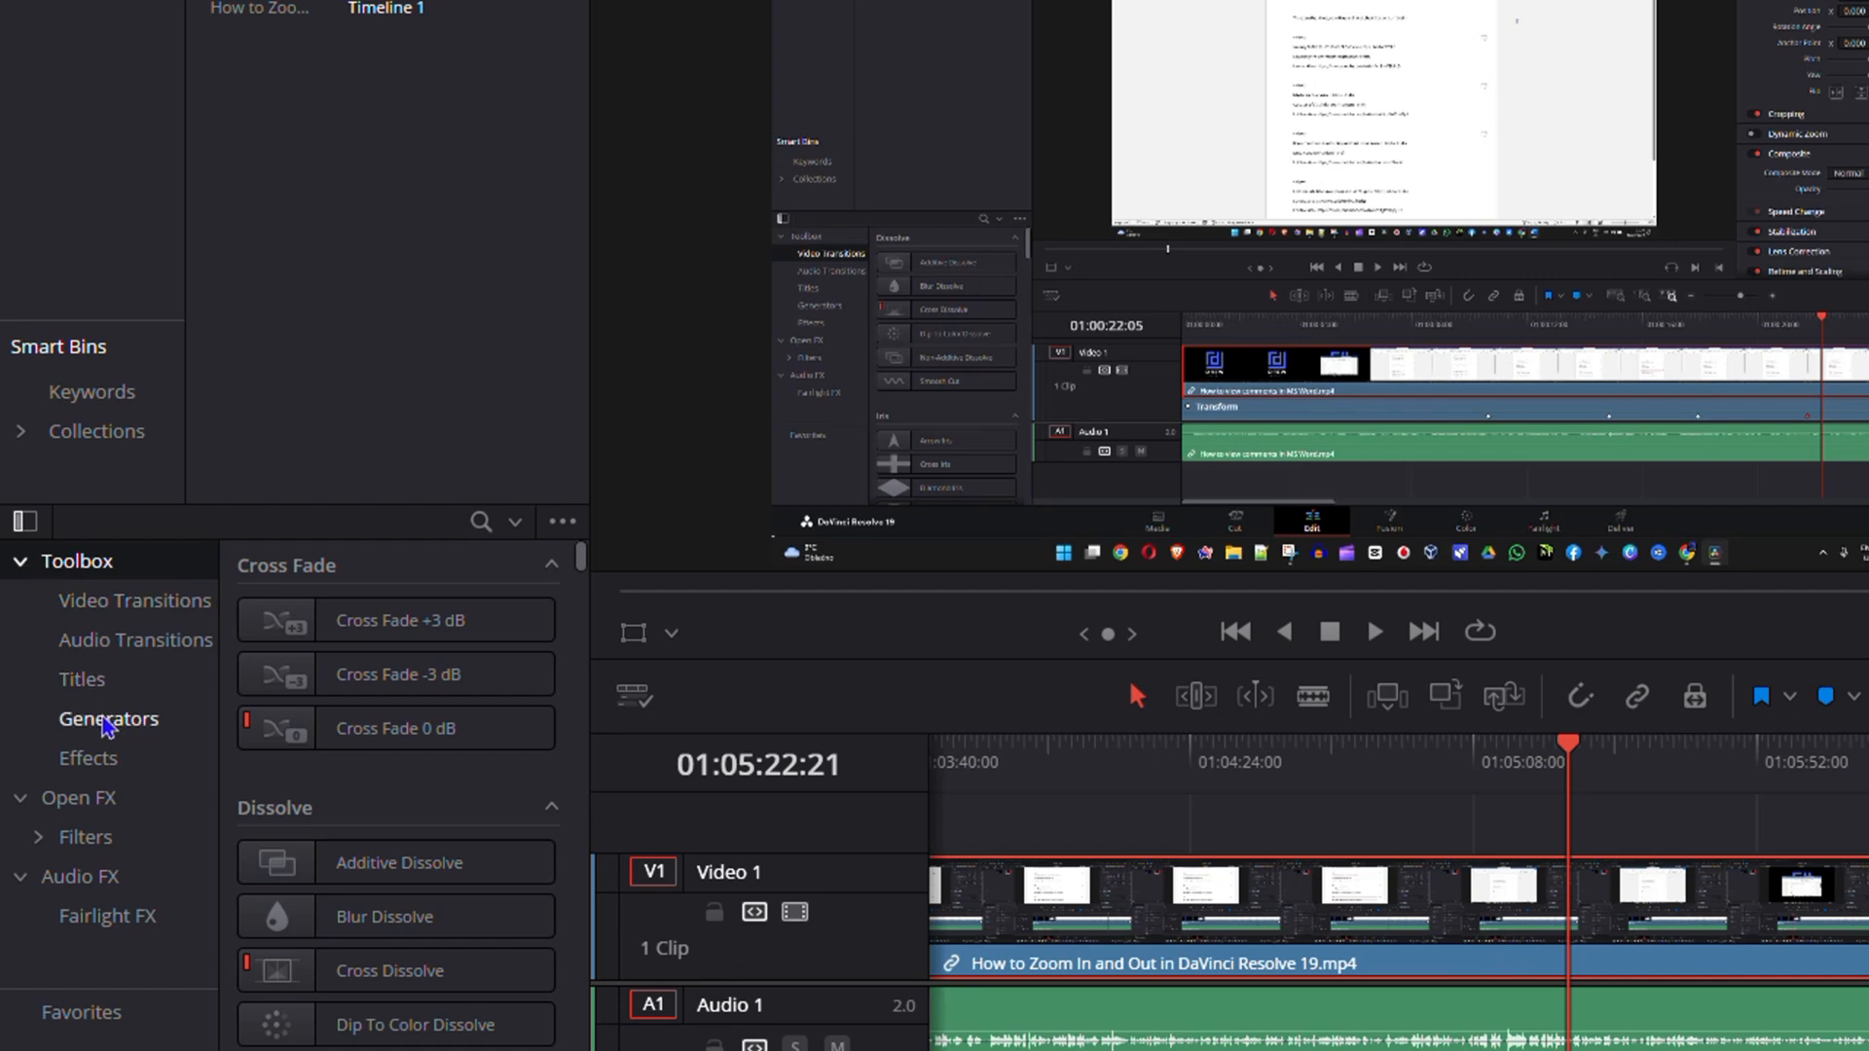
click(80, 678)
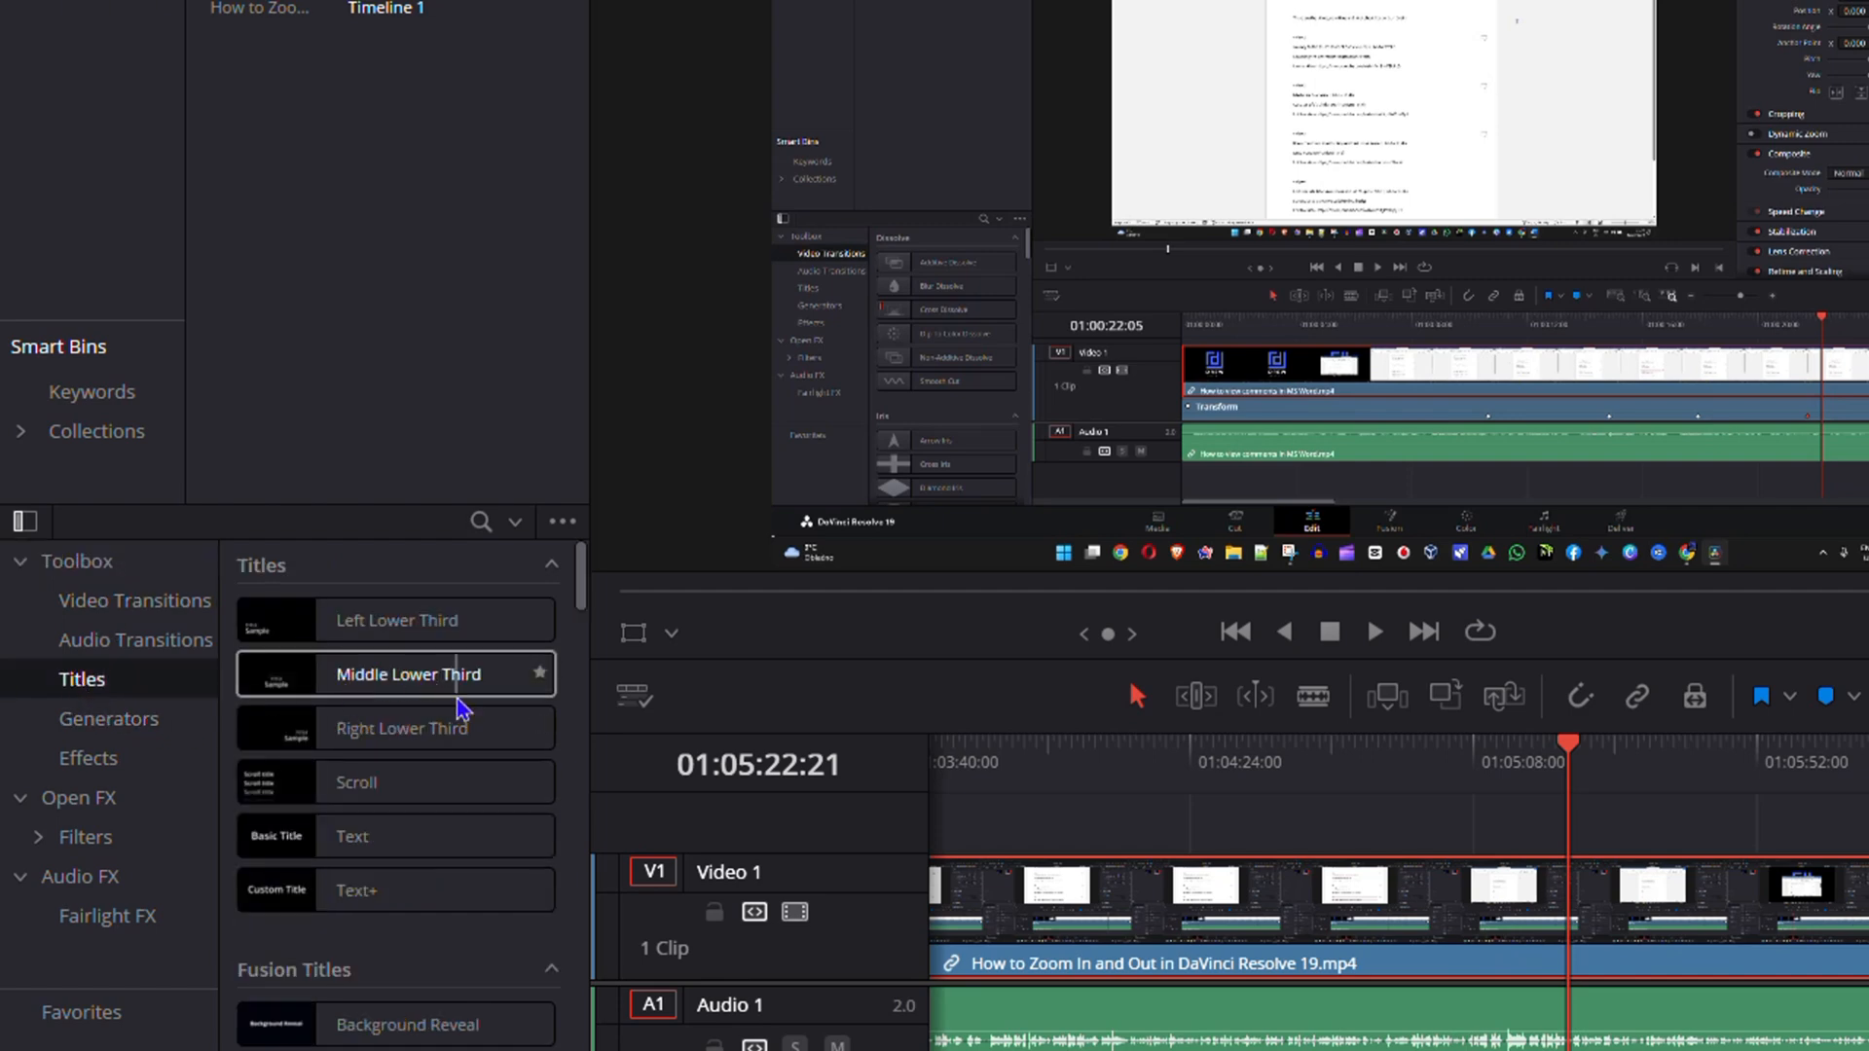
click(354, 782)
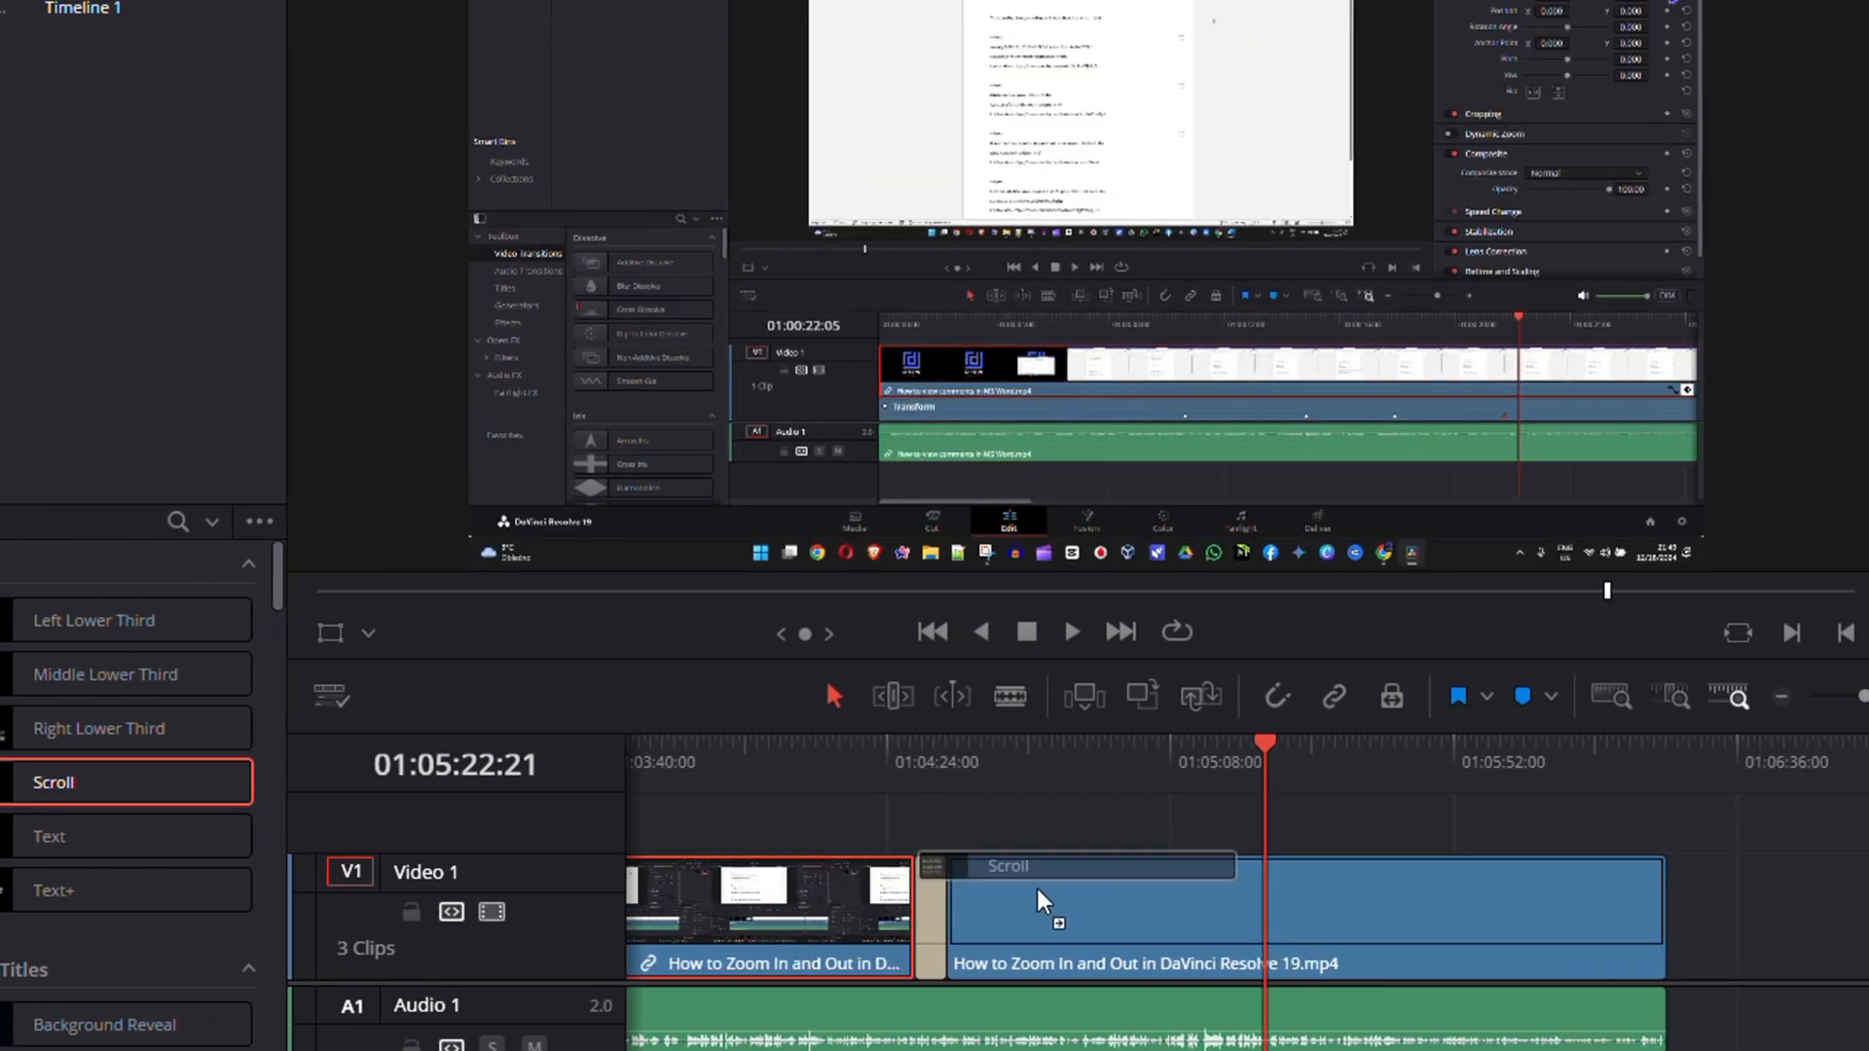
drag(1038, 911, 1406, 900)
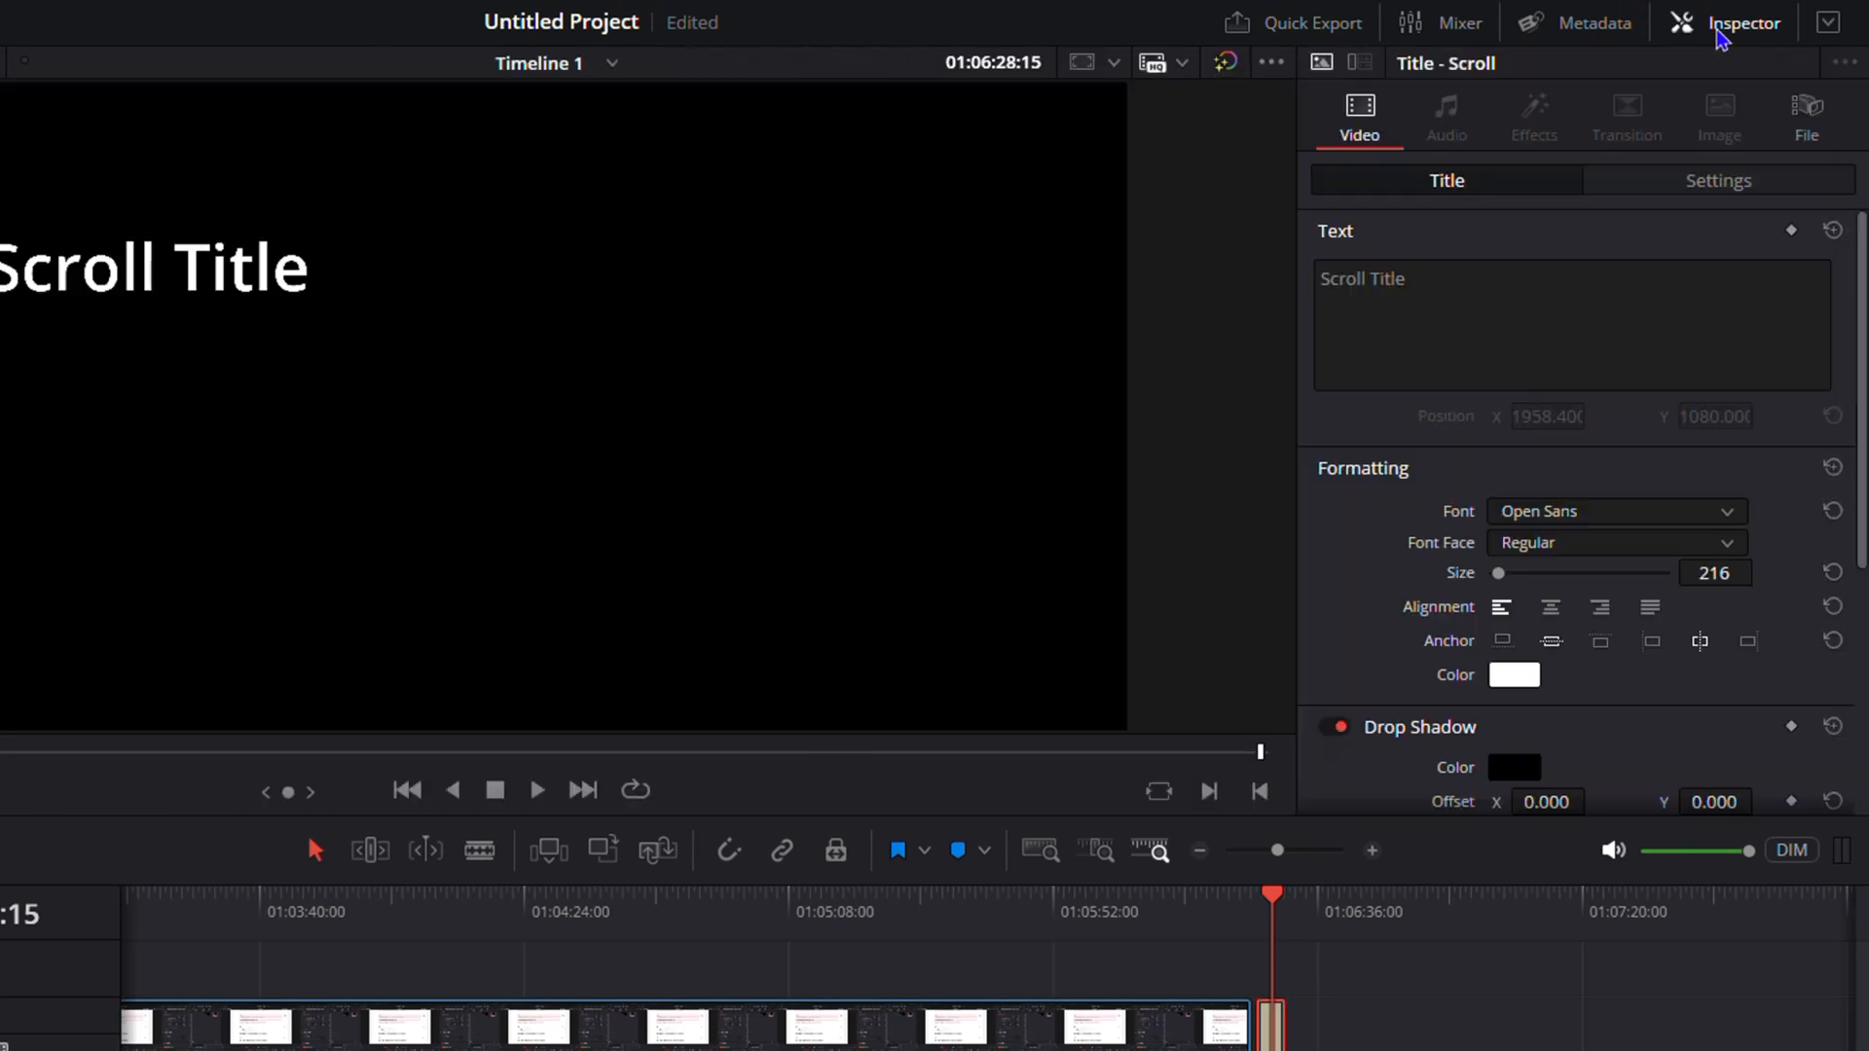
mouse_move(1579, 45)
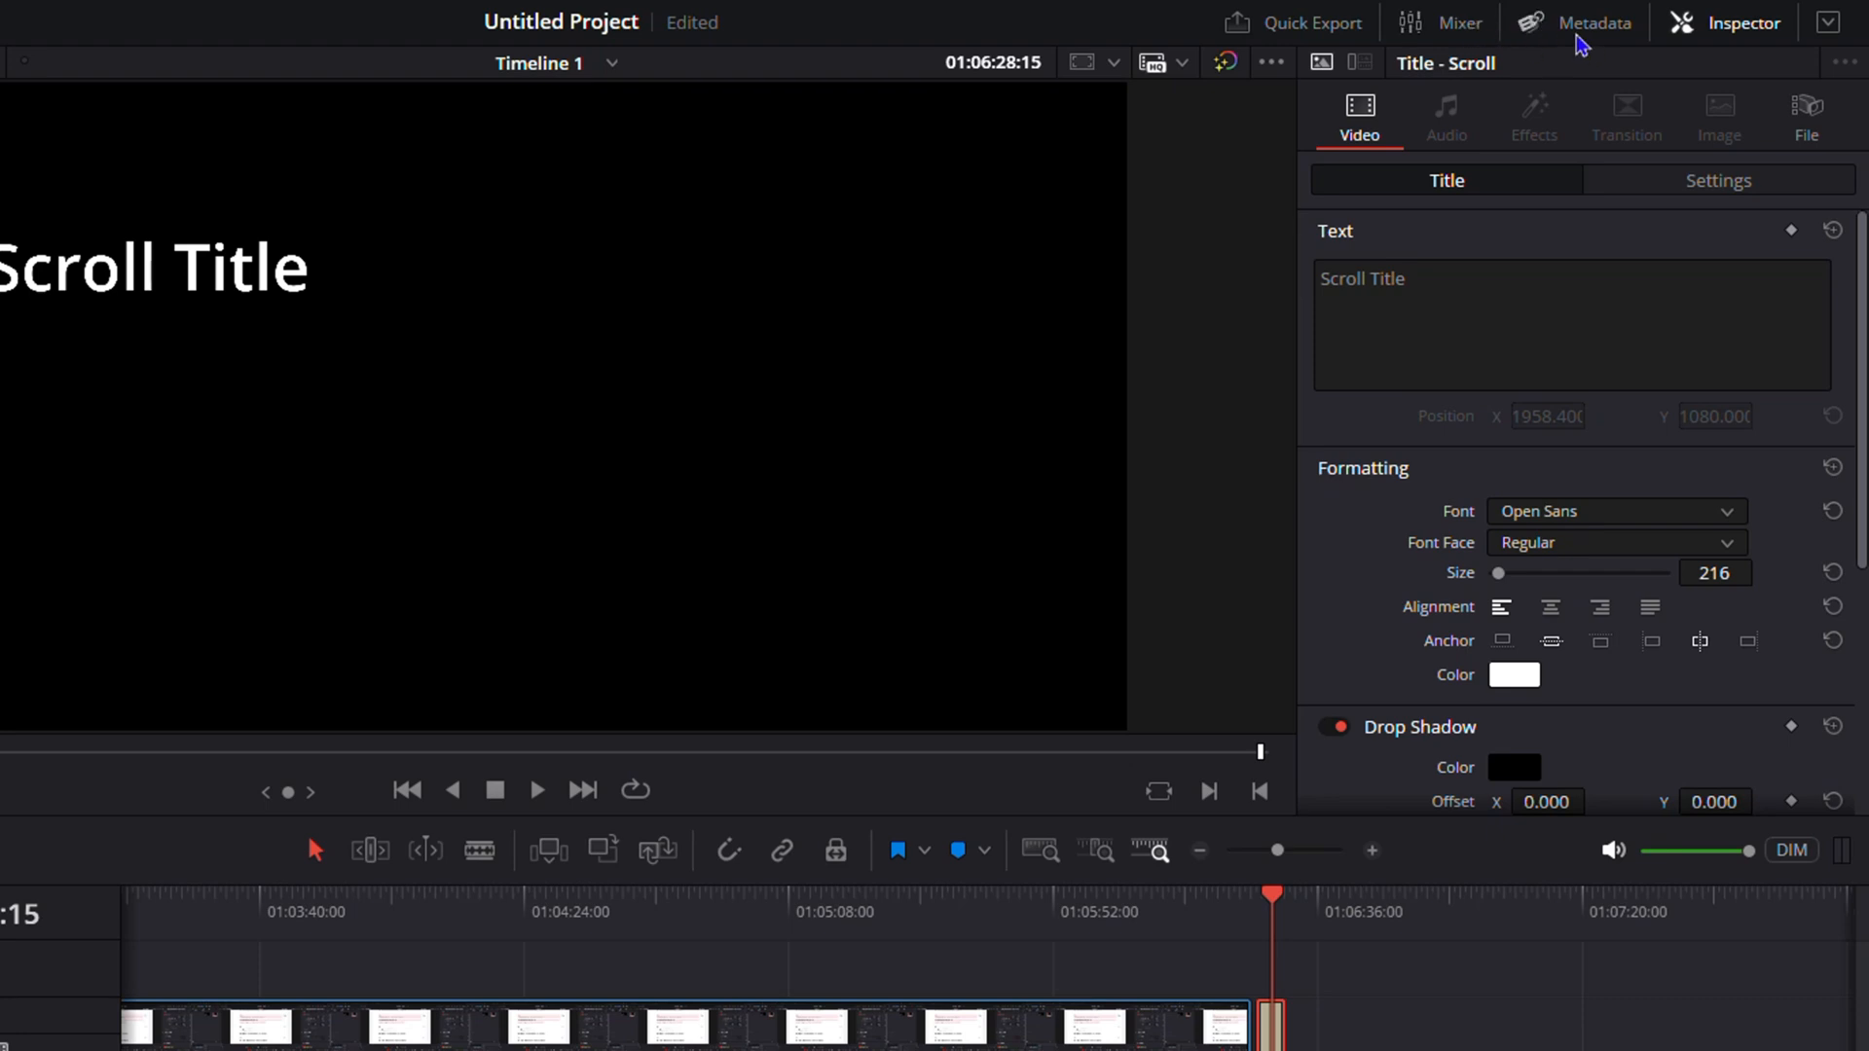
- Activate the Scroll title's text box in the Inspector to edit its wording
click(1594, 21)
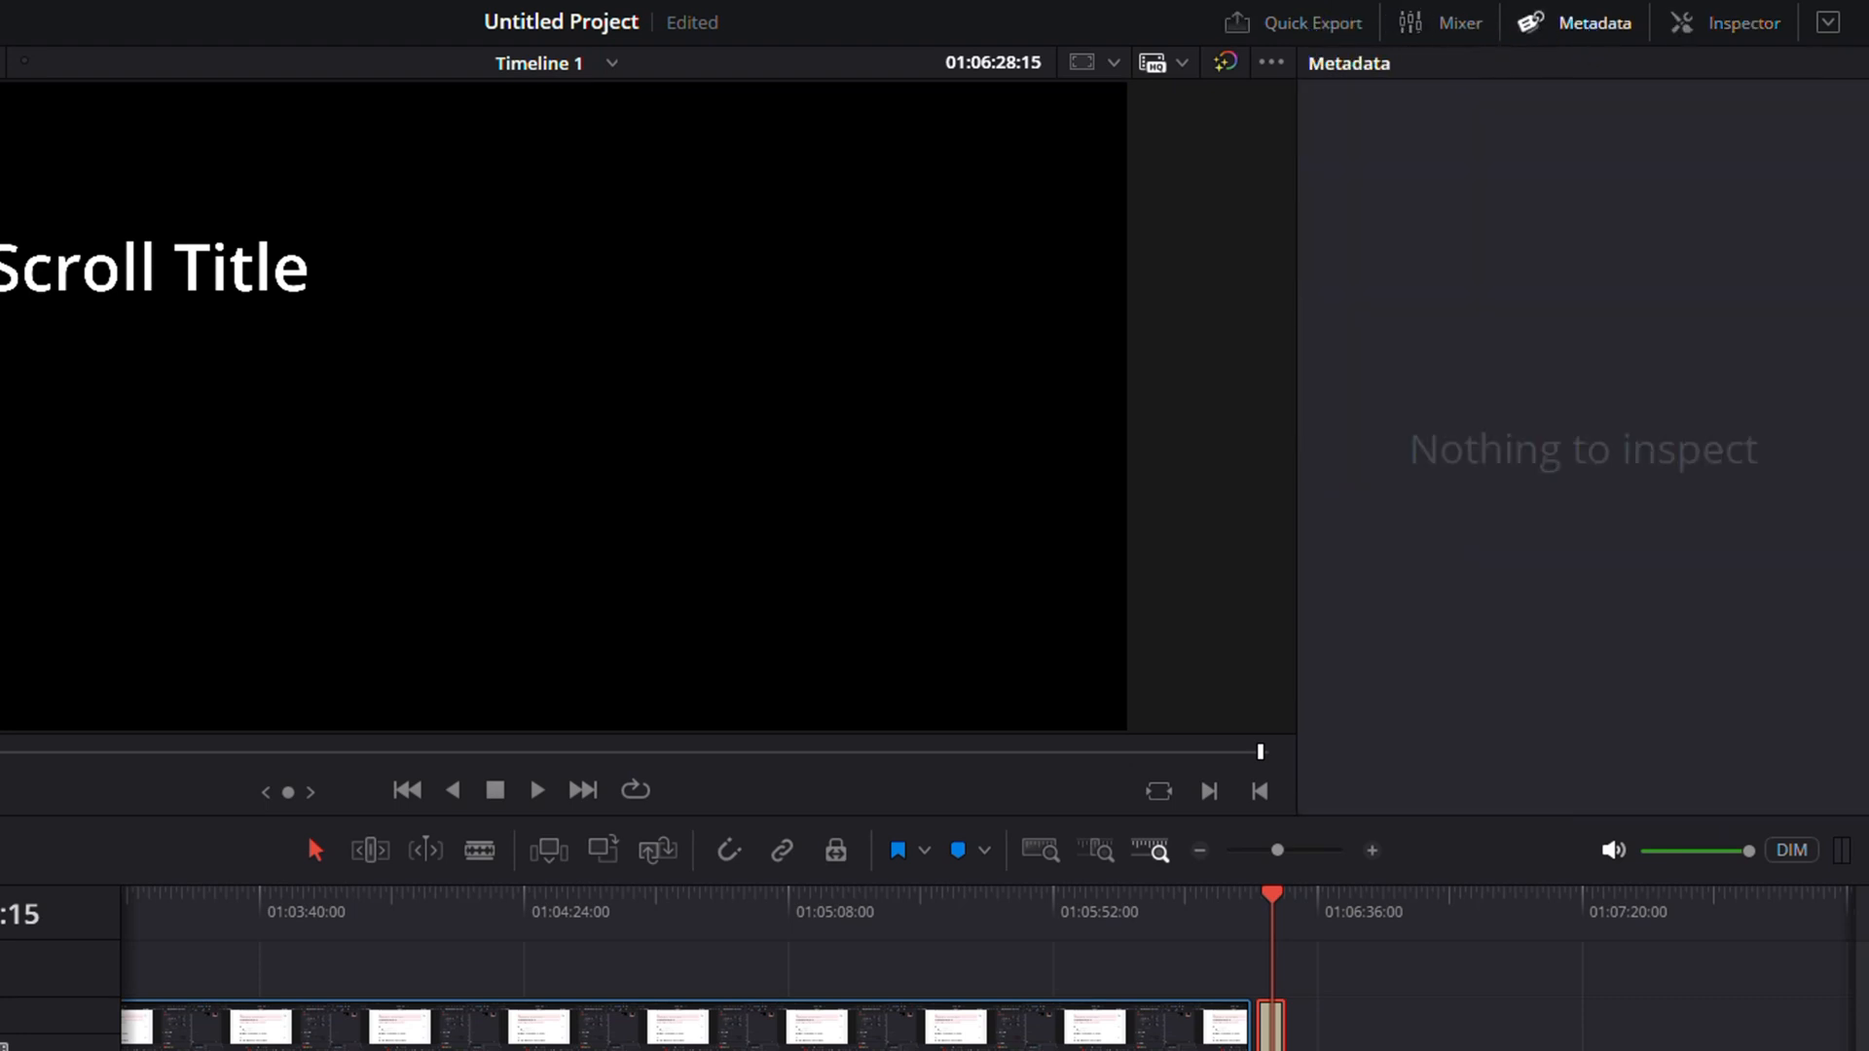
click(1738, 21)
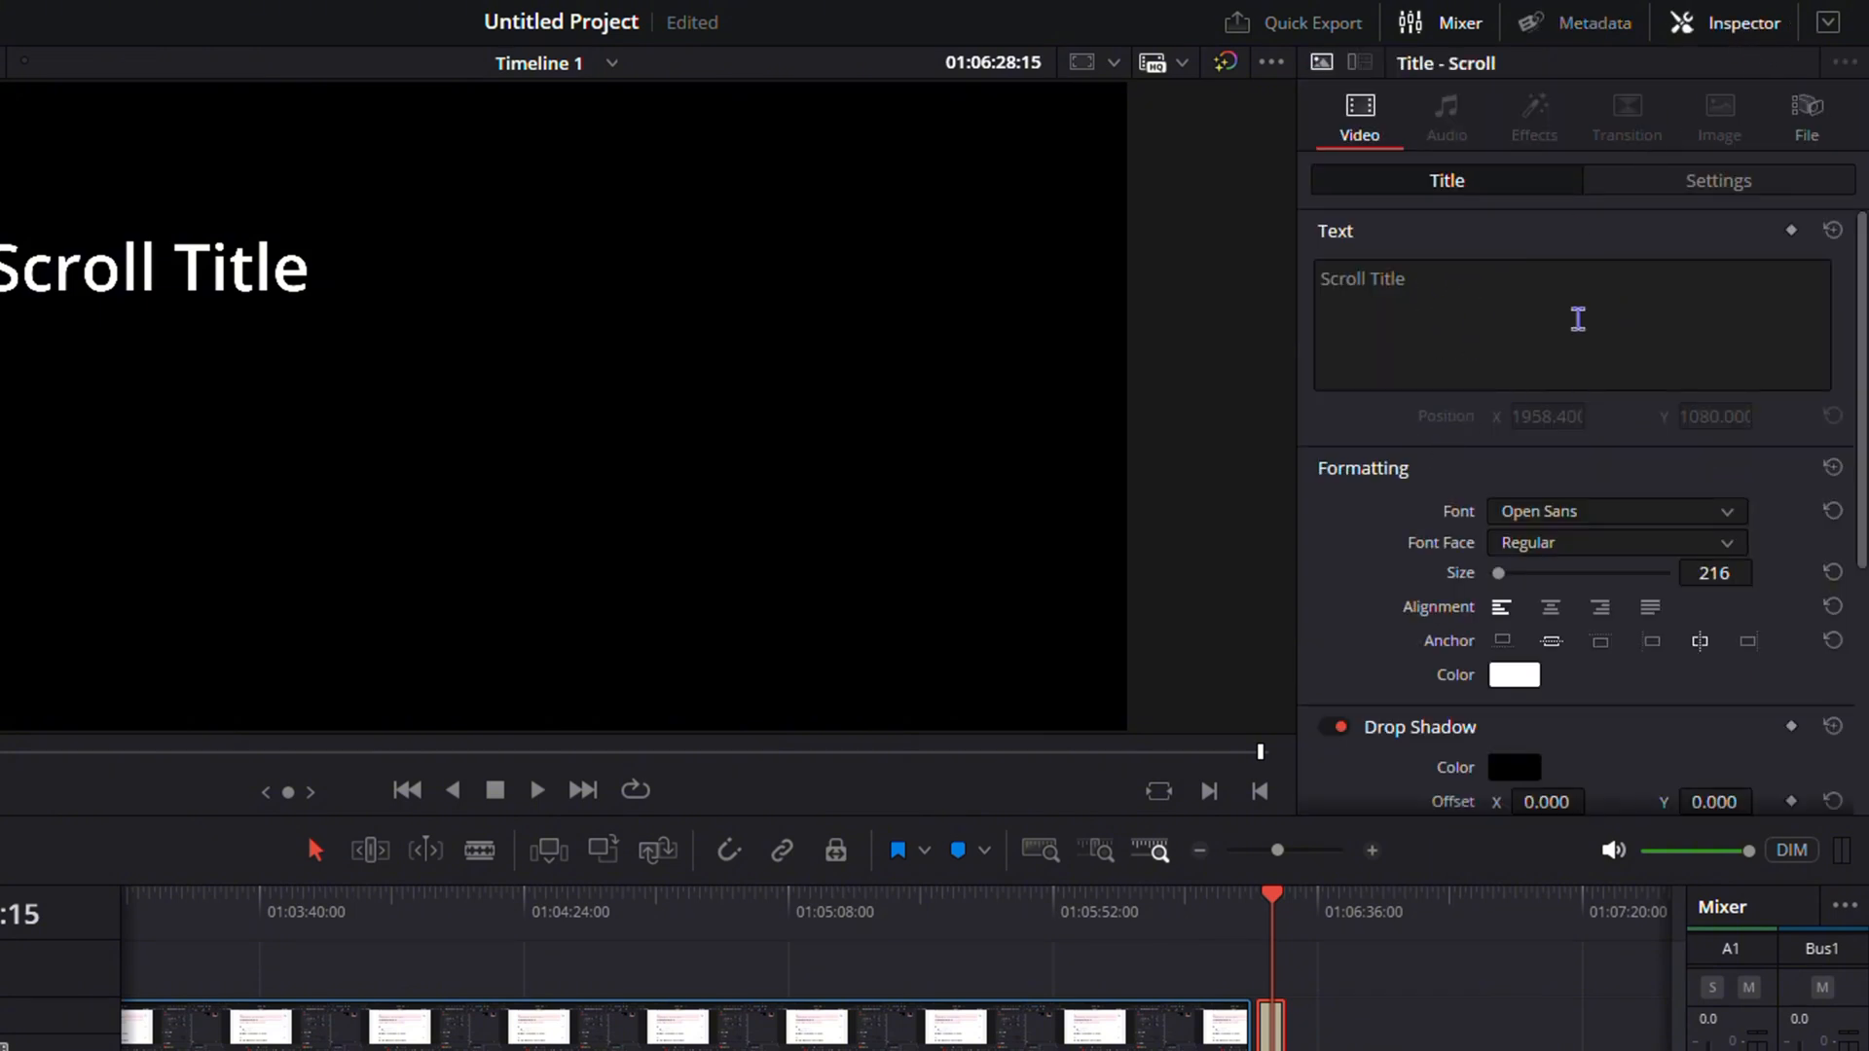
click(1549, 321)
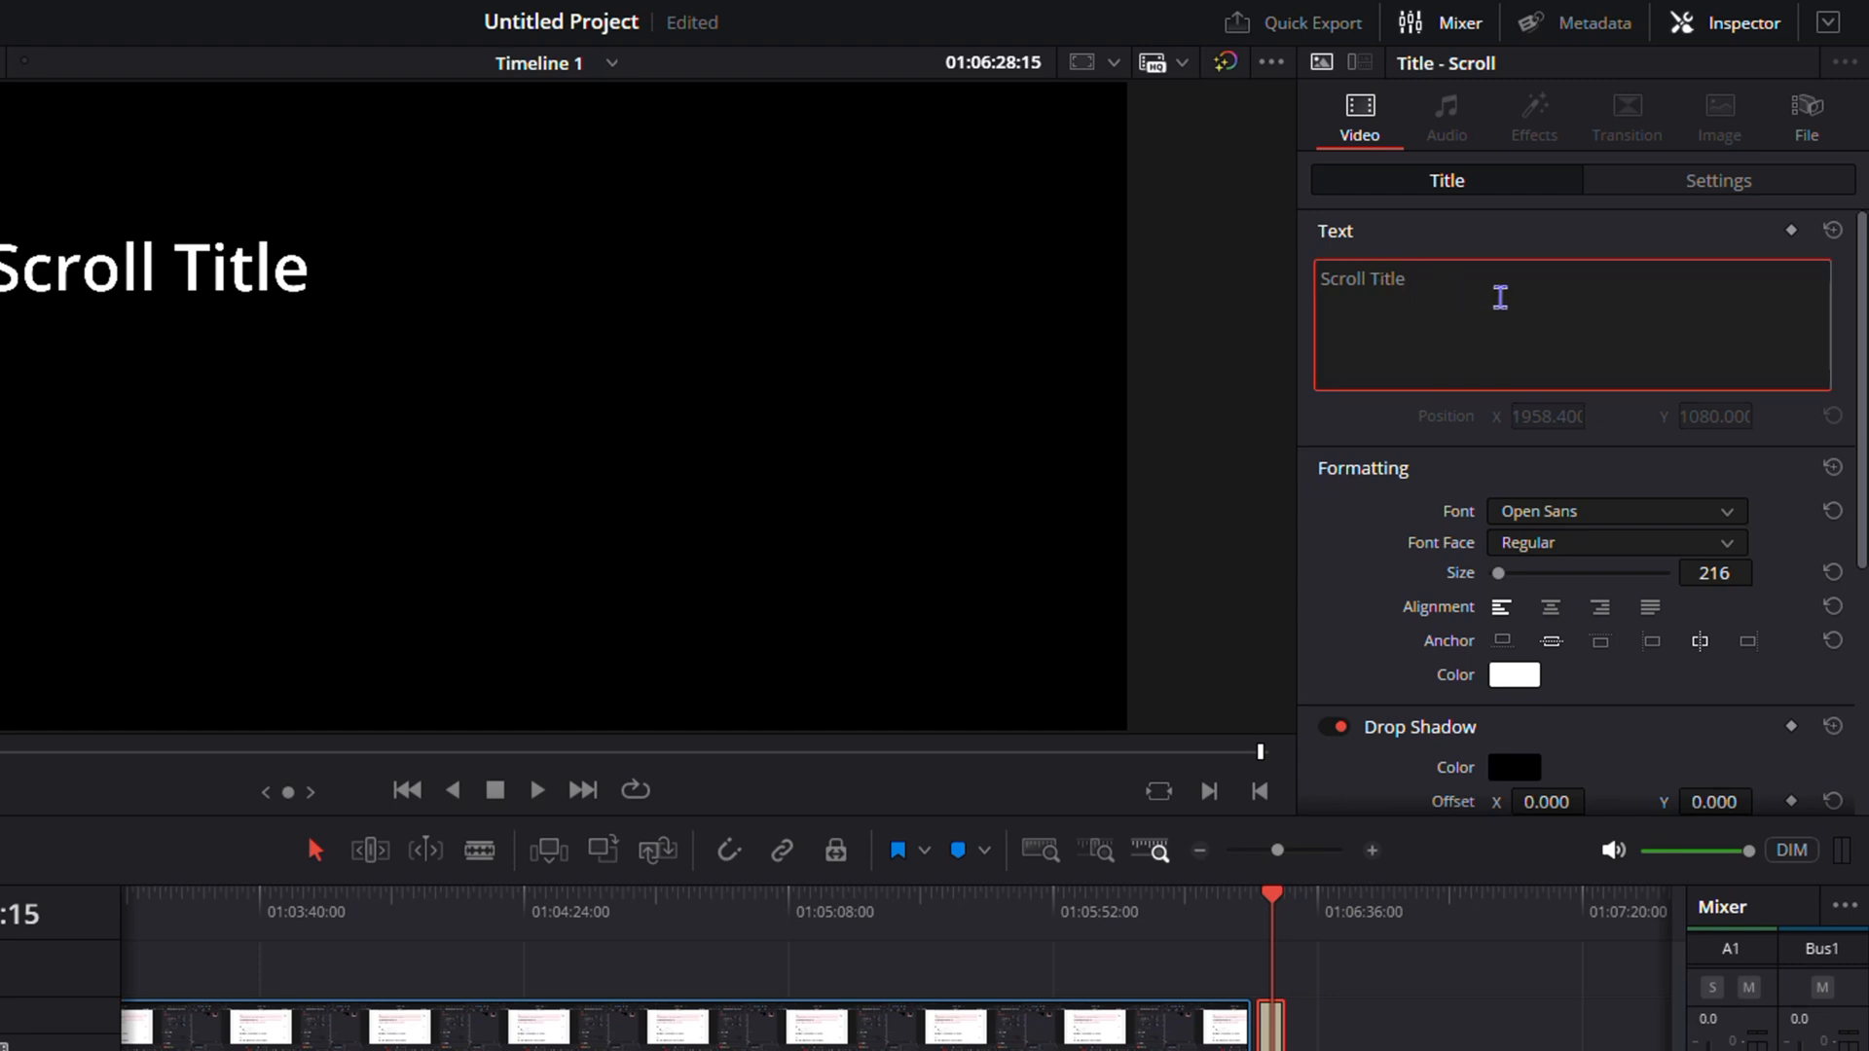
mouse_move(267, 221)
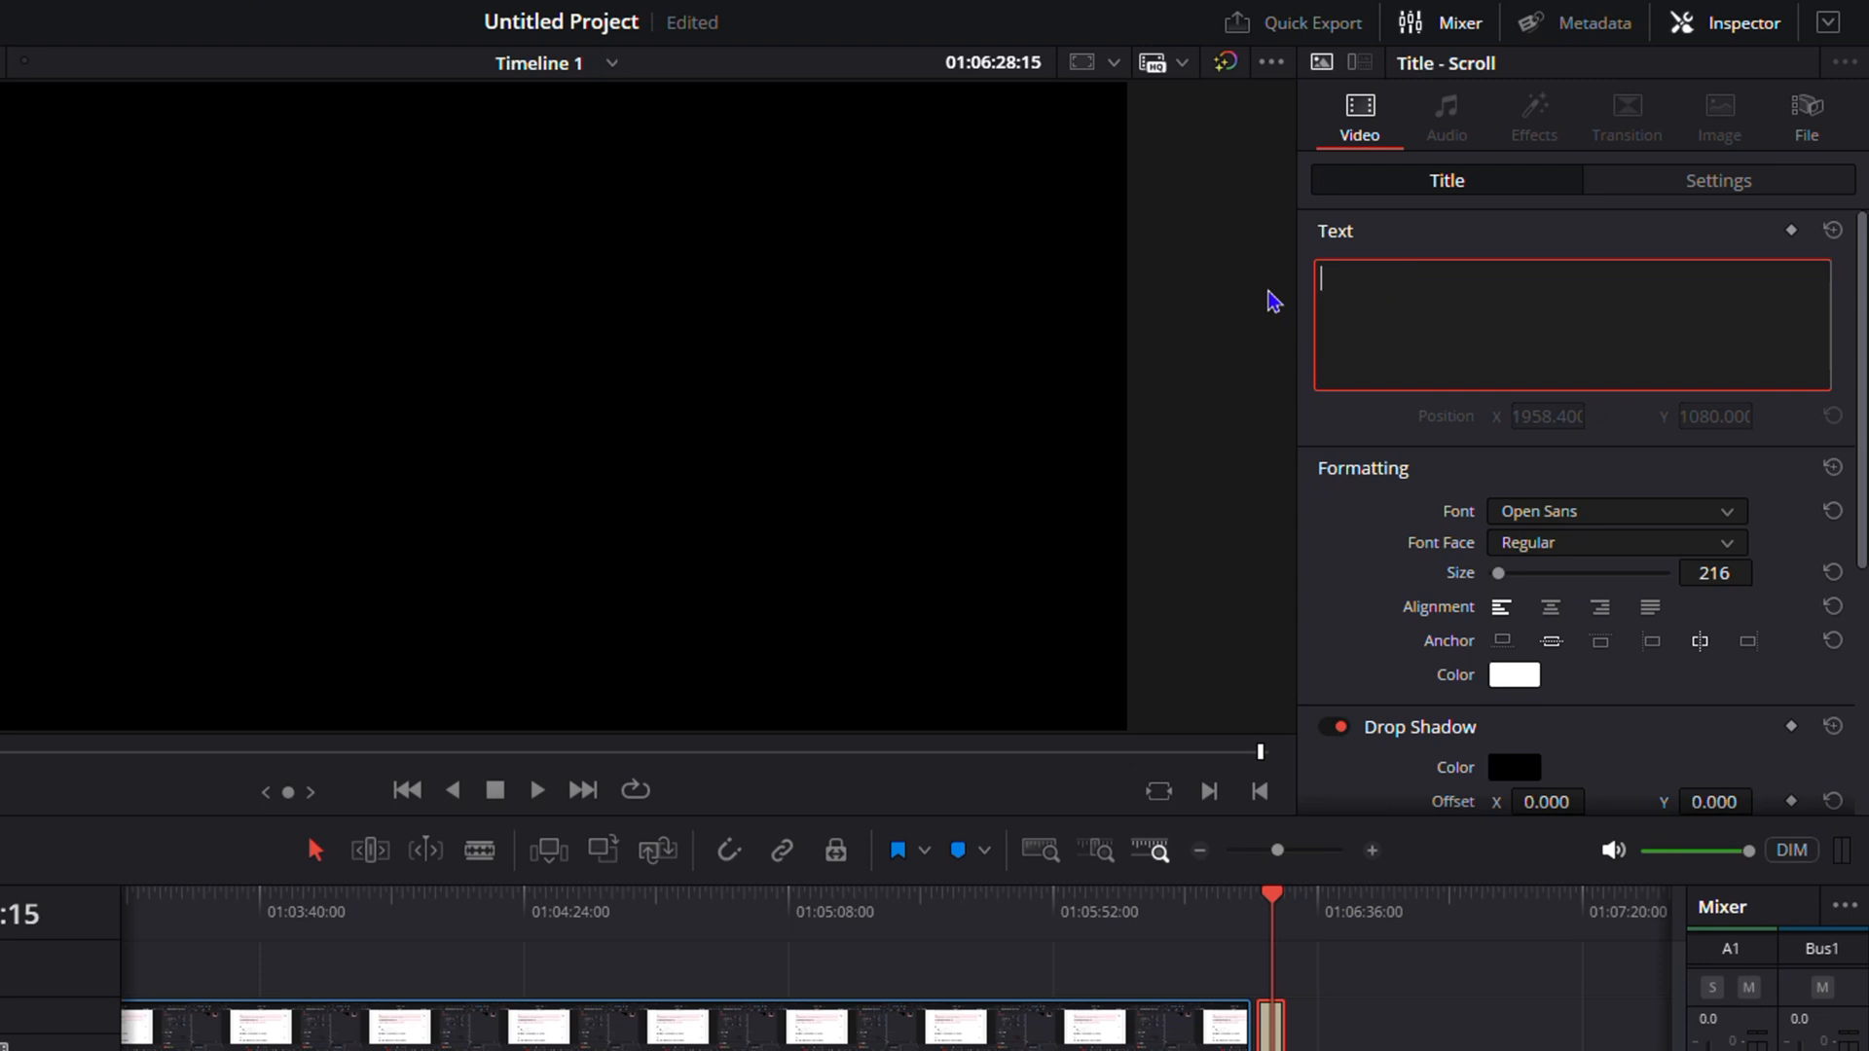
- Enter the credit list starting 'Director: [Director Name]' into the scroll title
text(Director: [Director Name])
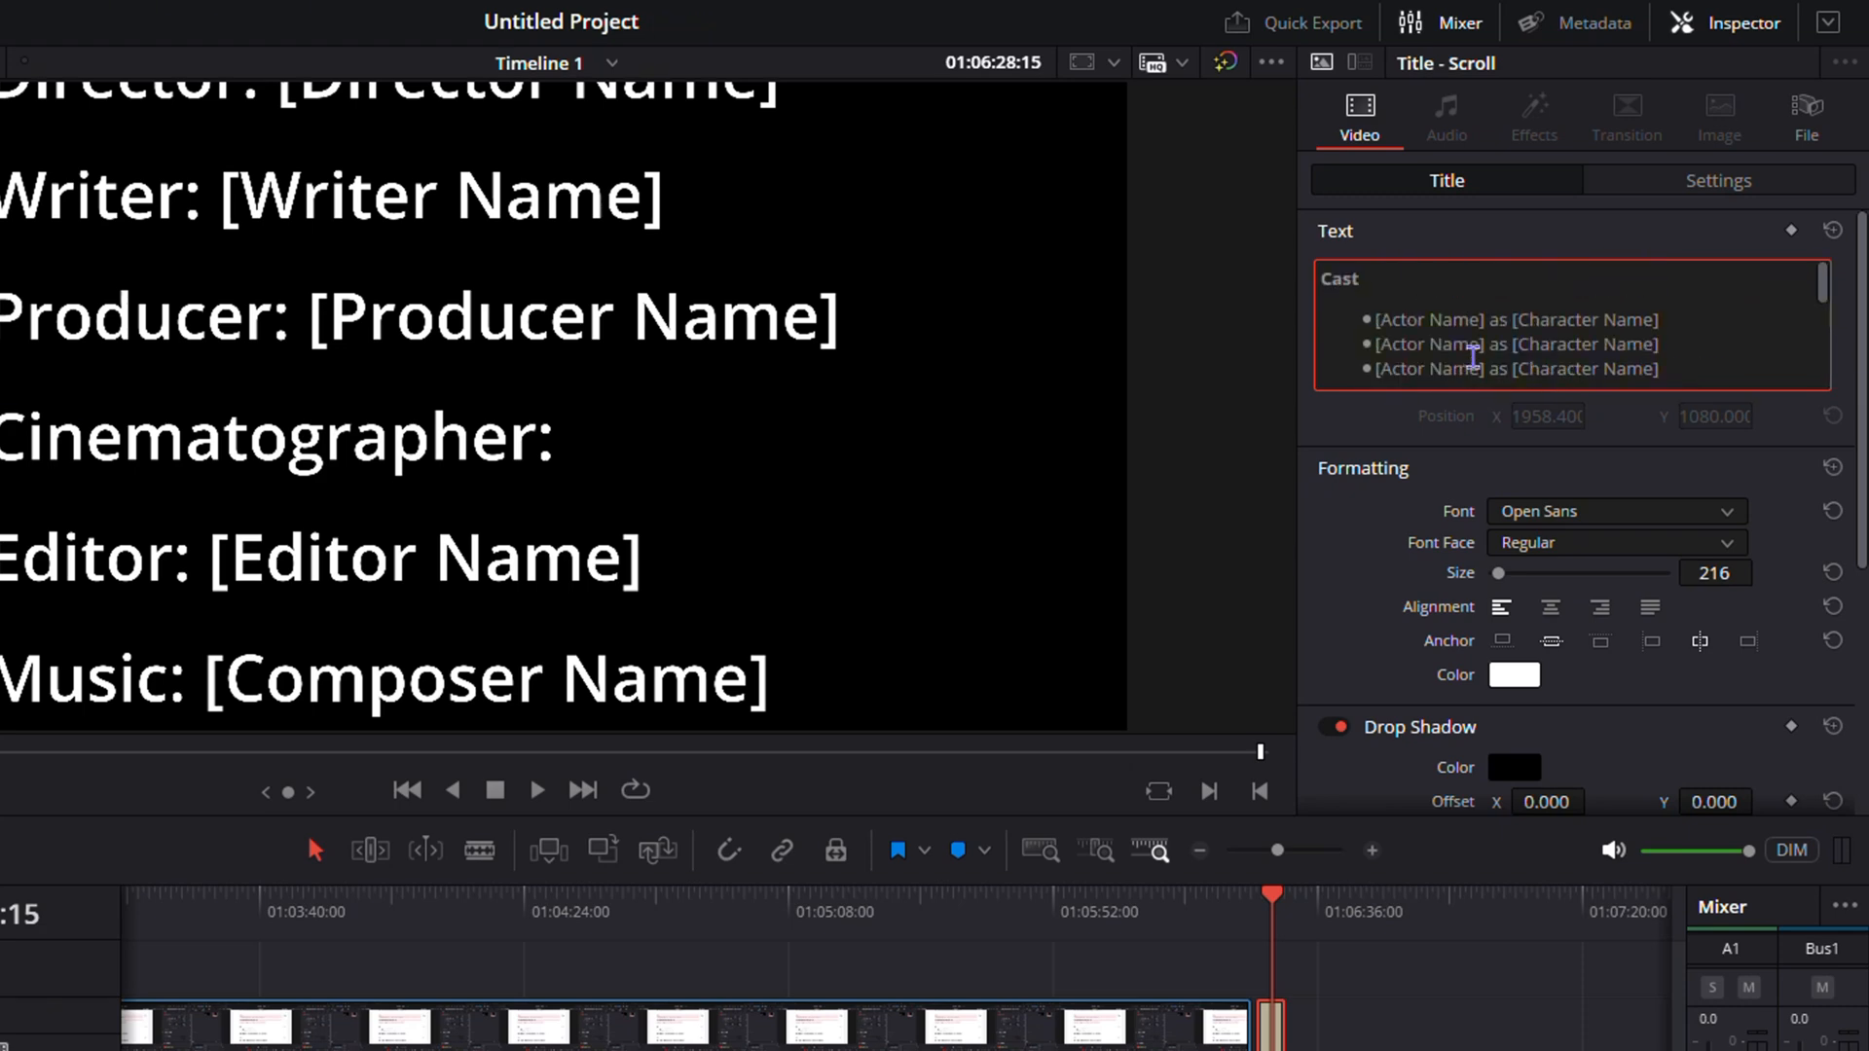
mouse_move(1532, 405)
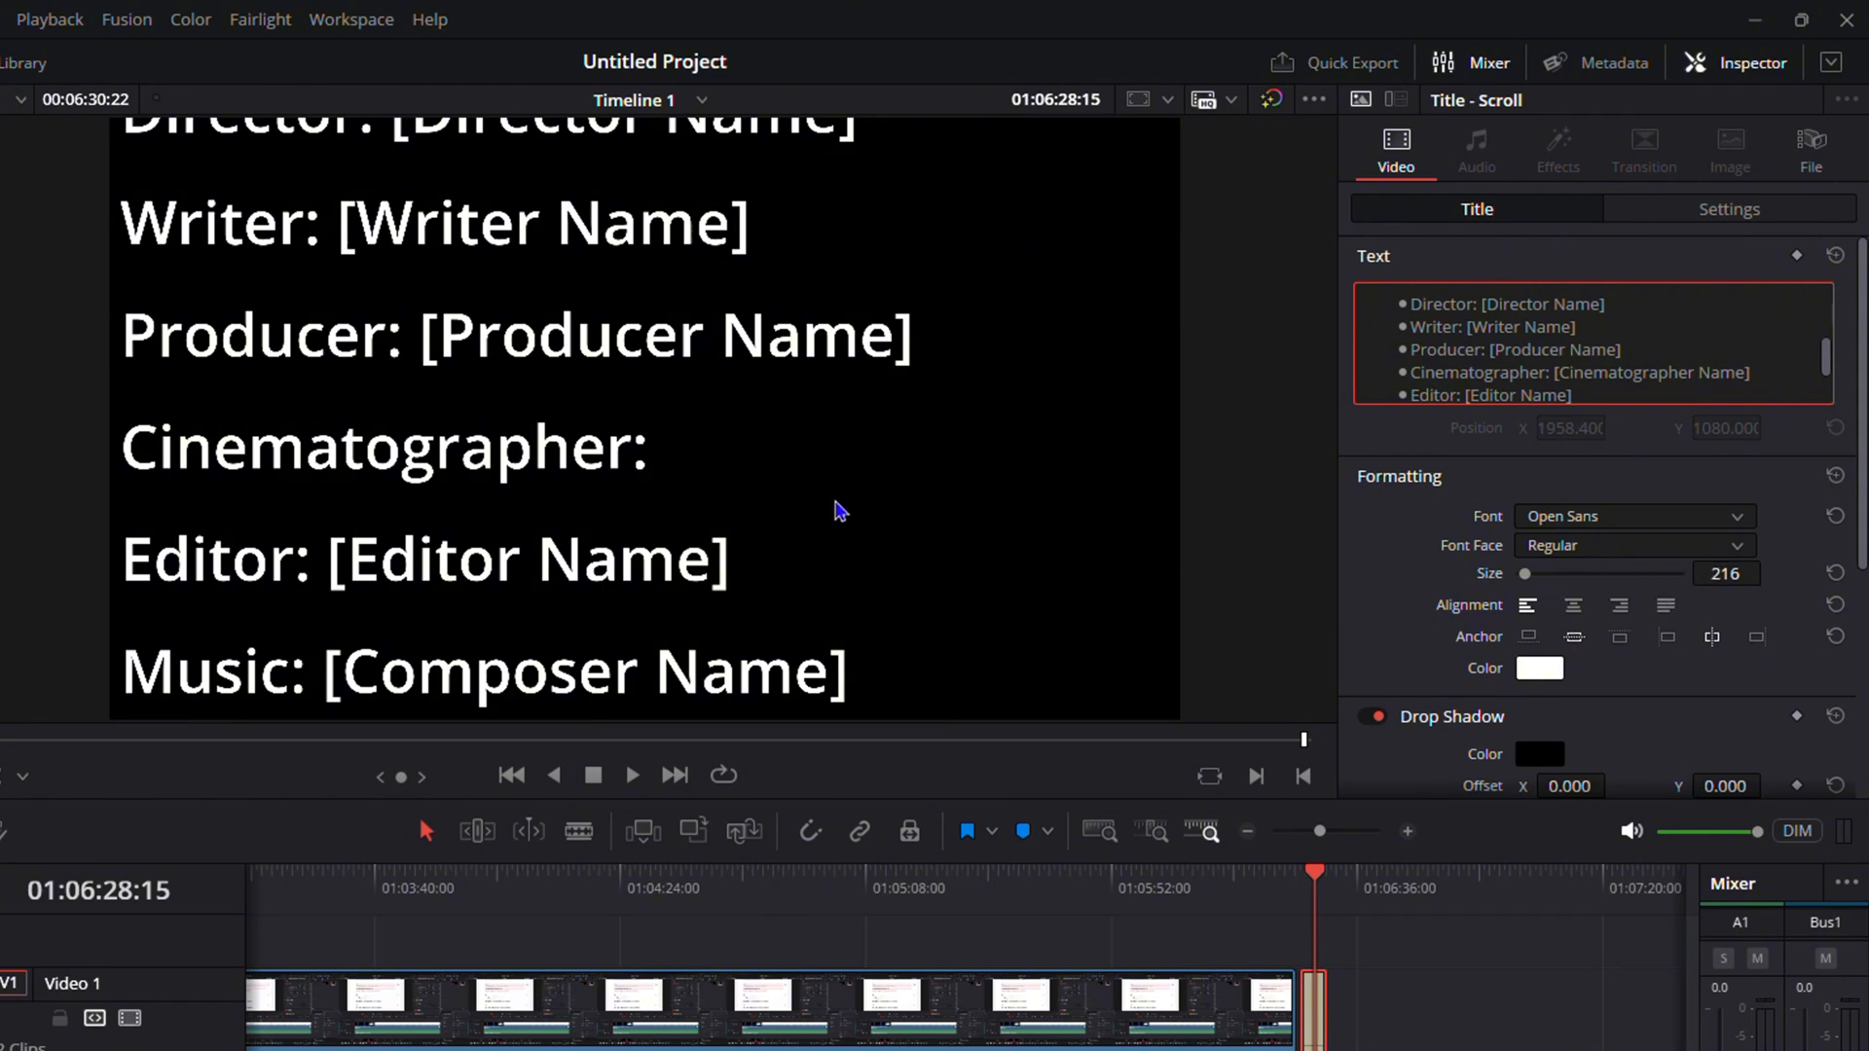
mouse_move(1599, 596)
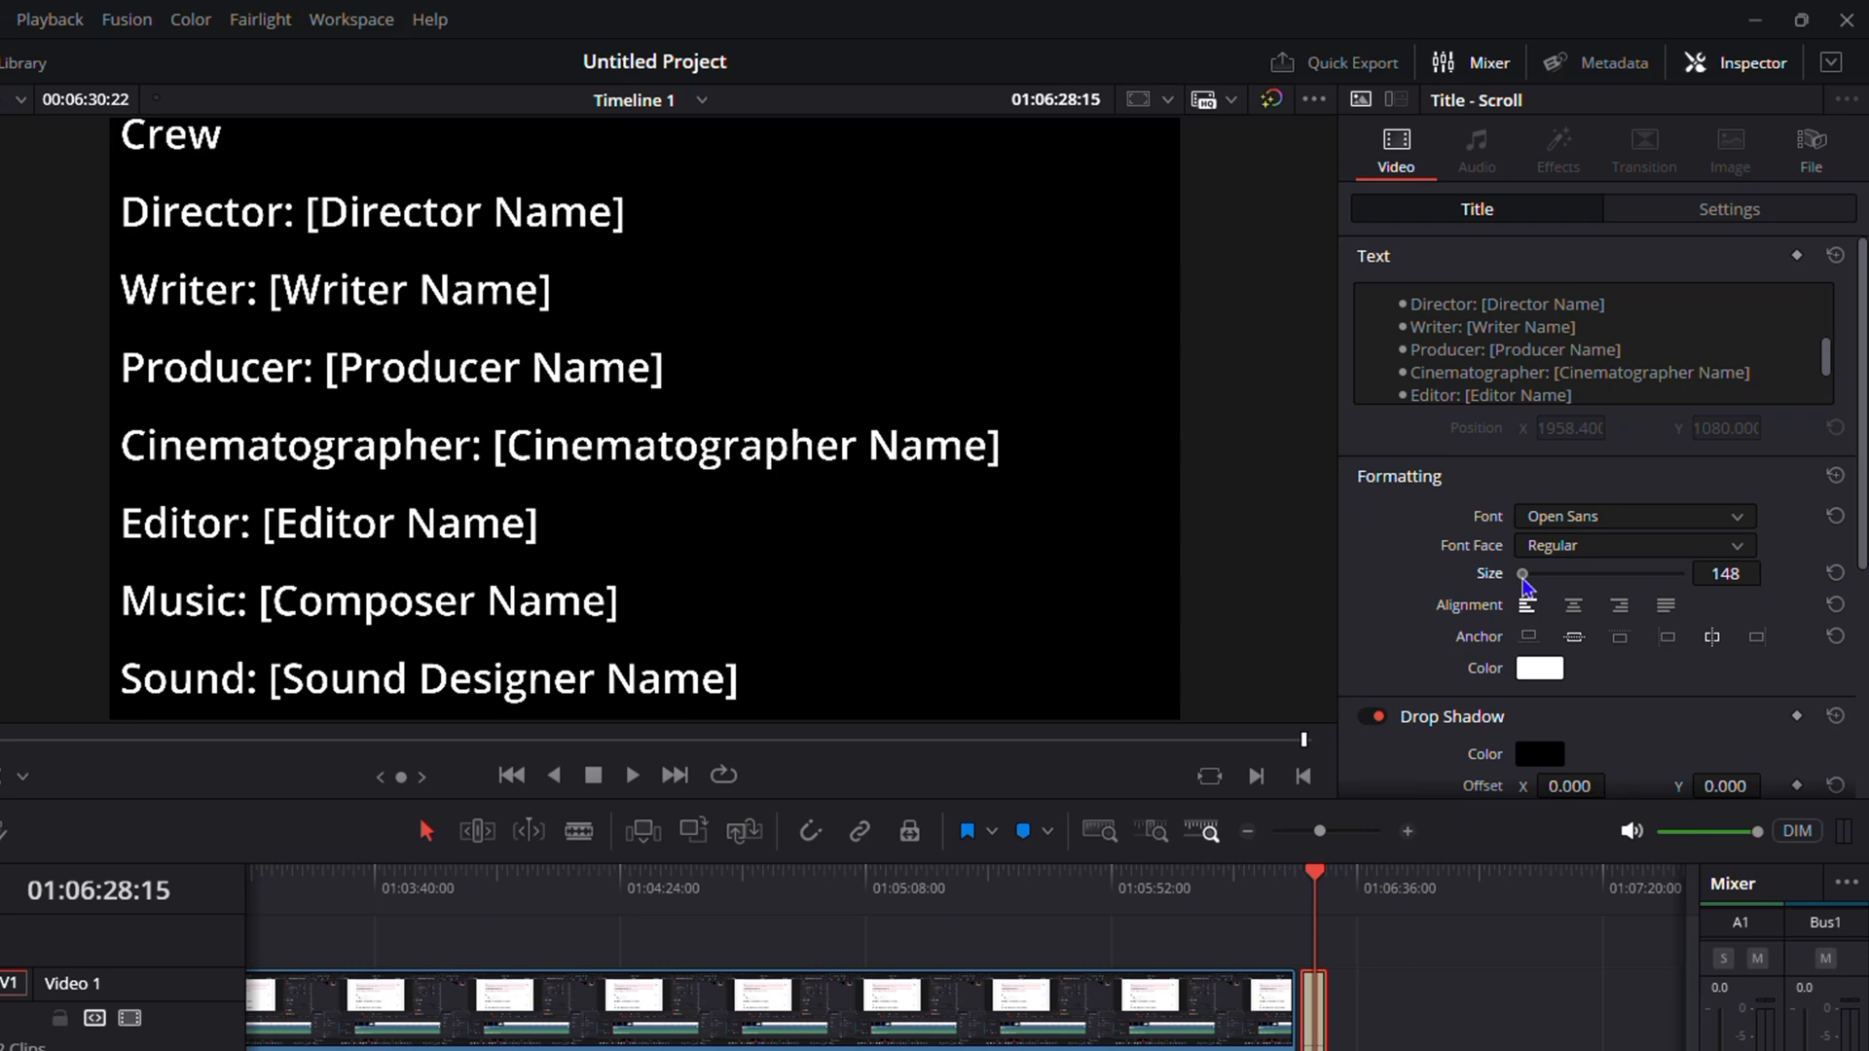
- Reduce the credit text Size with the slider toward 100
drag(1522, 574, 1465, 574)
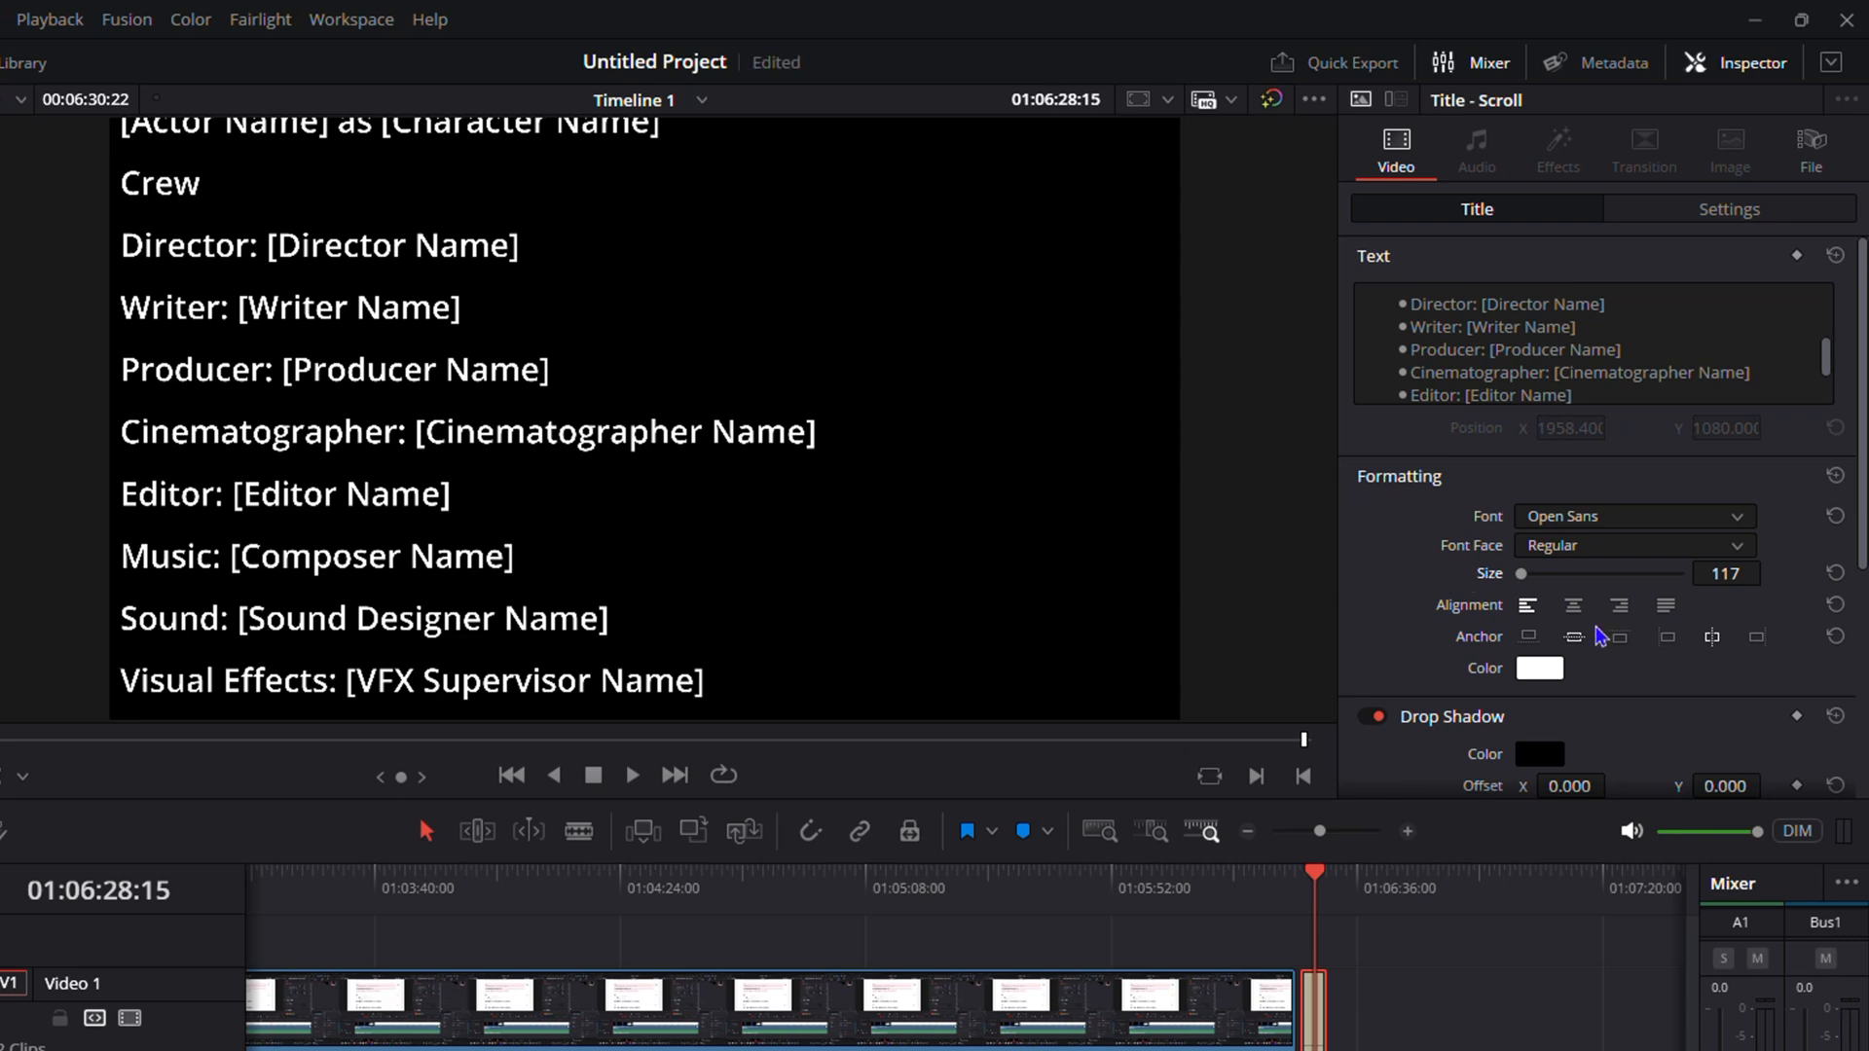
mouse_move(1723, 613)
text(100)
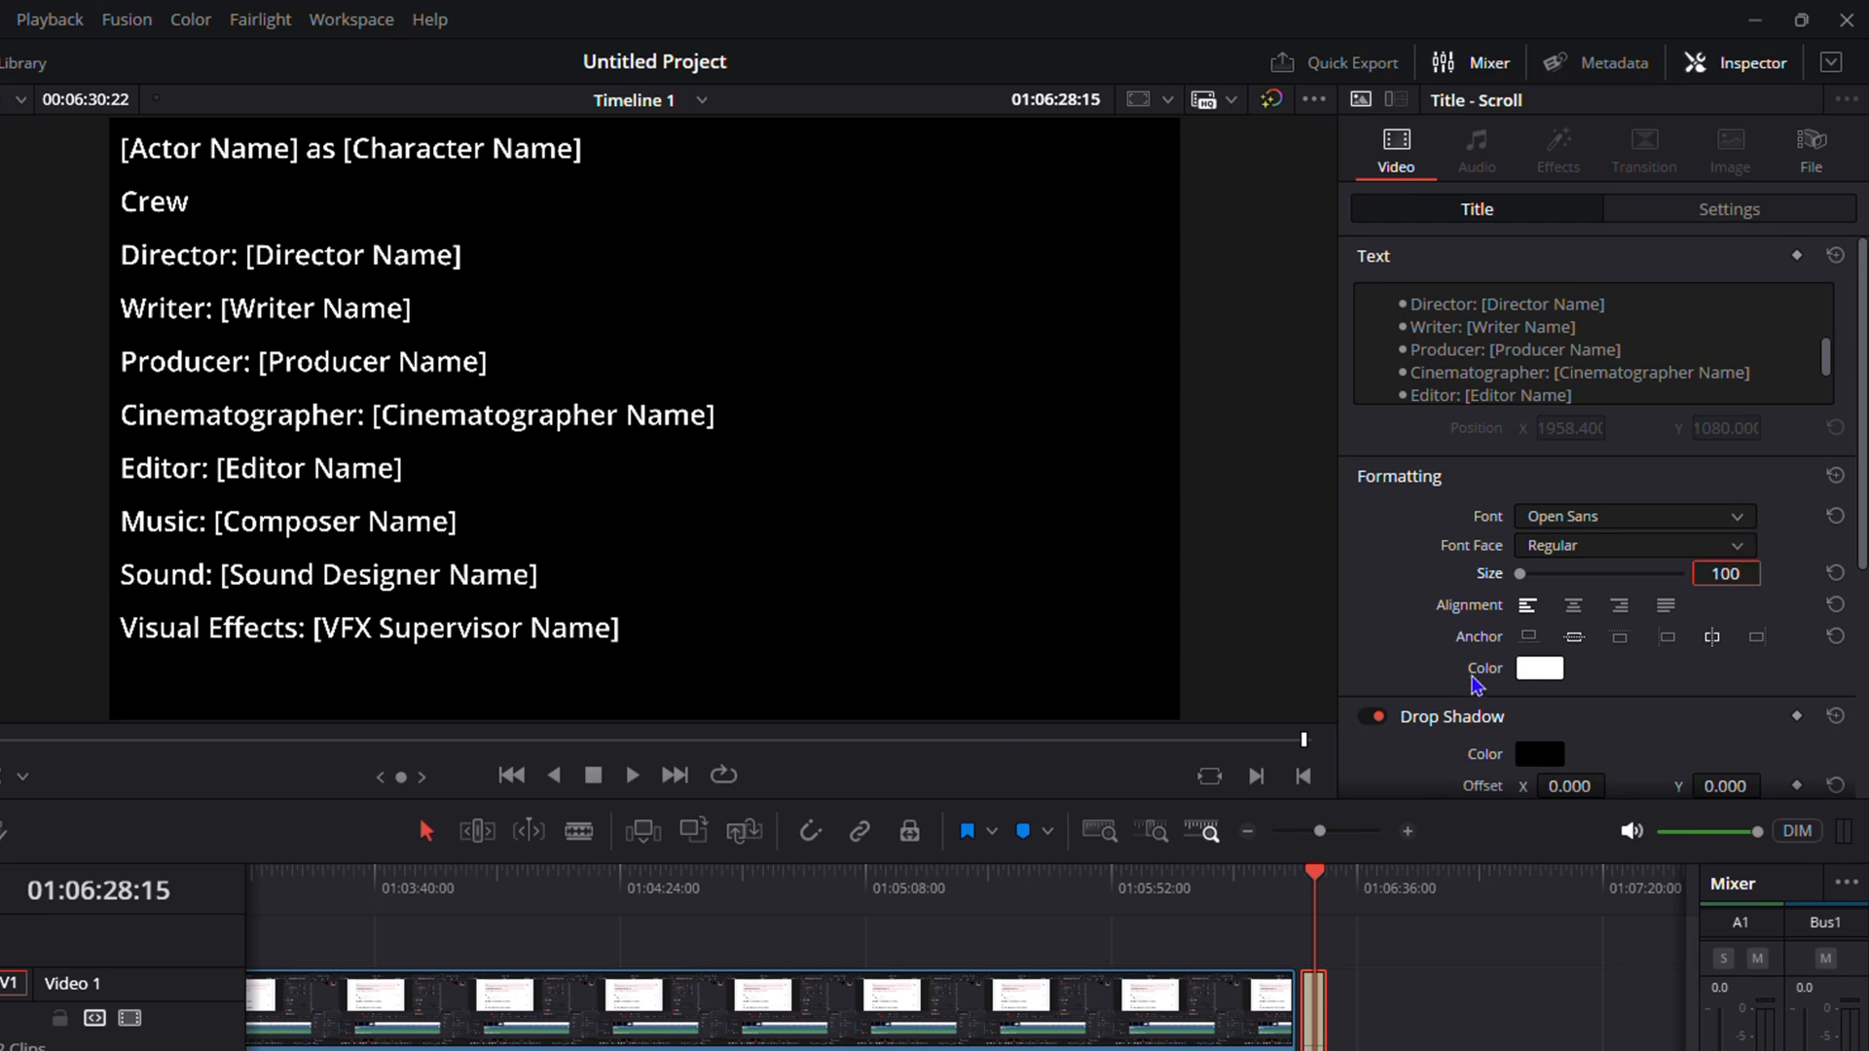
mouse_move(1610, 545)
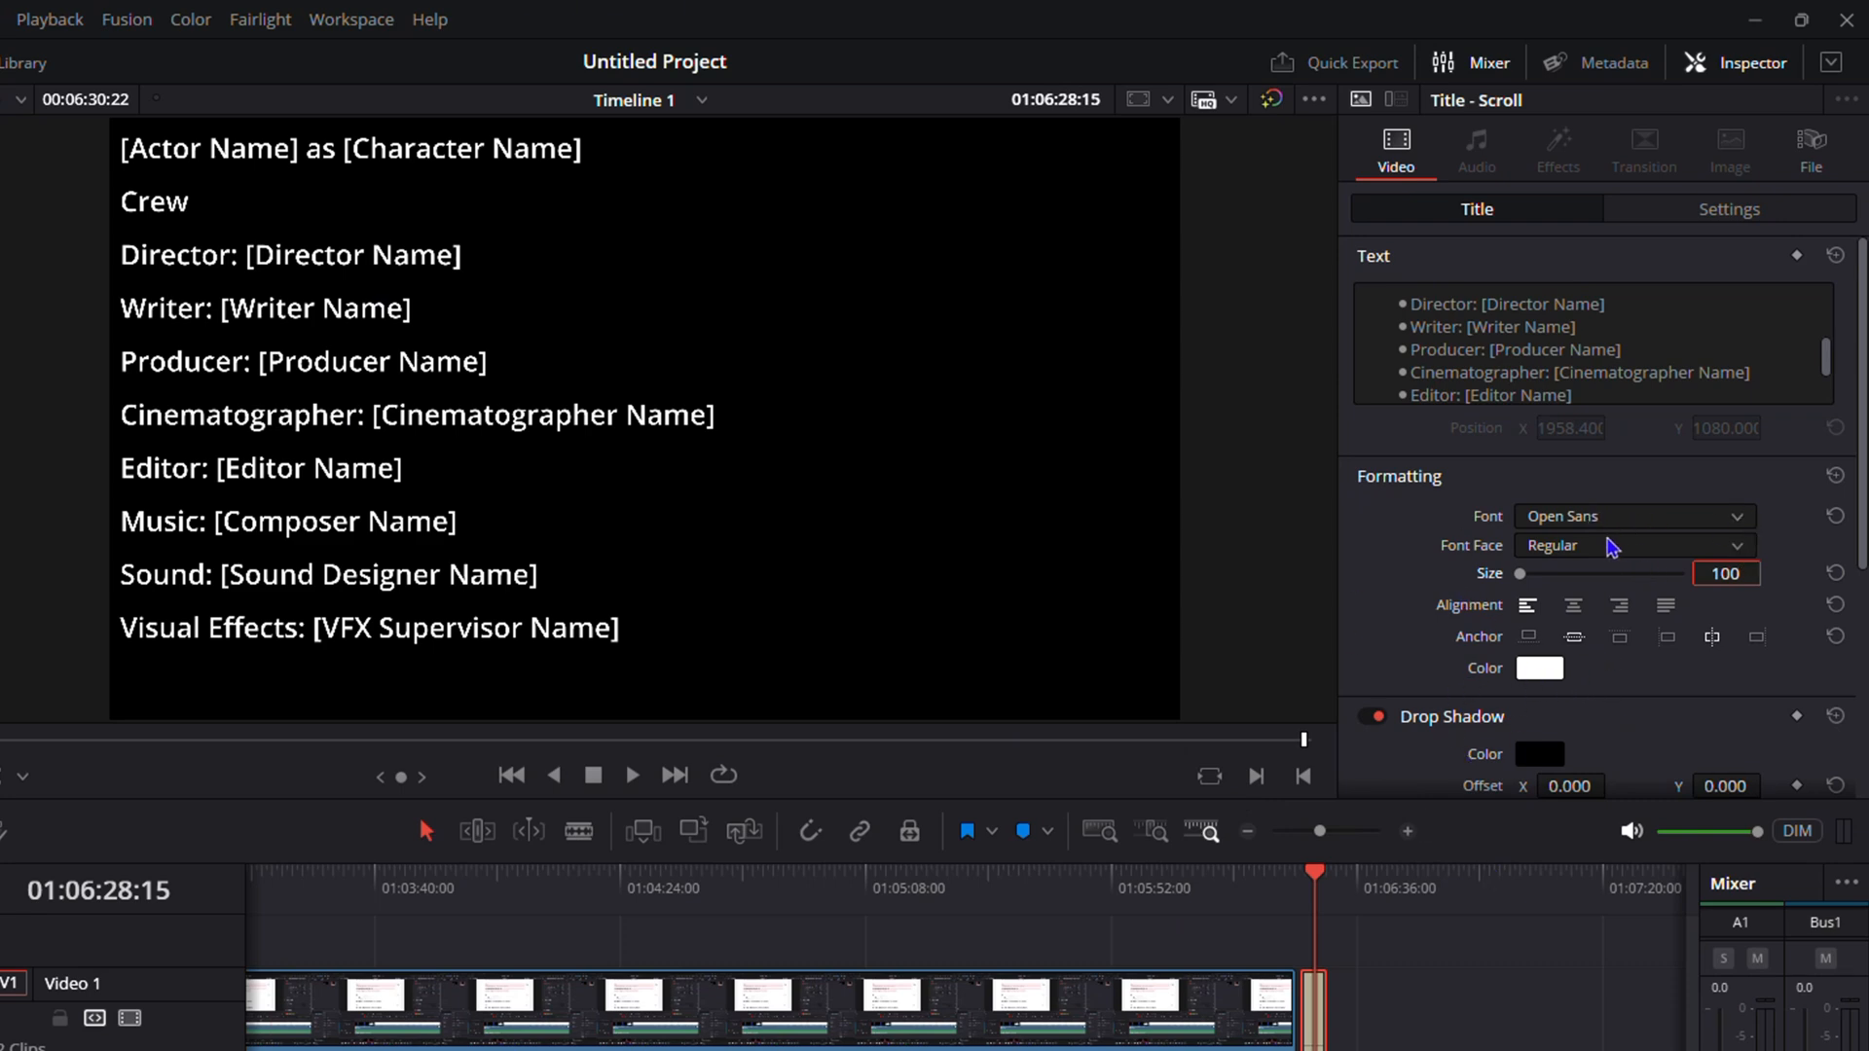
mouse_move(1646, 693)
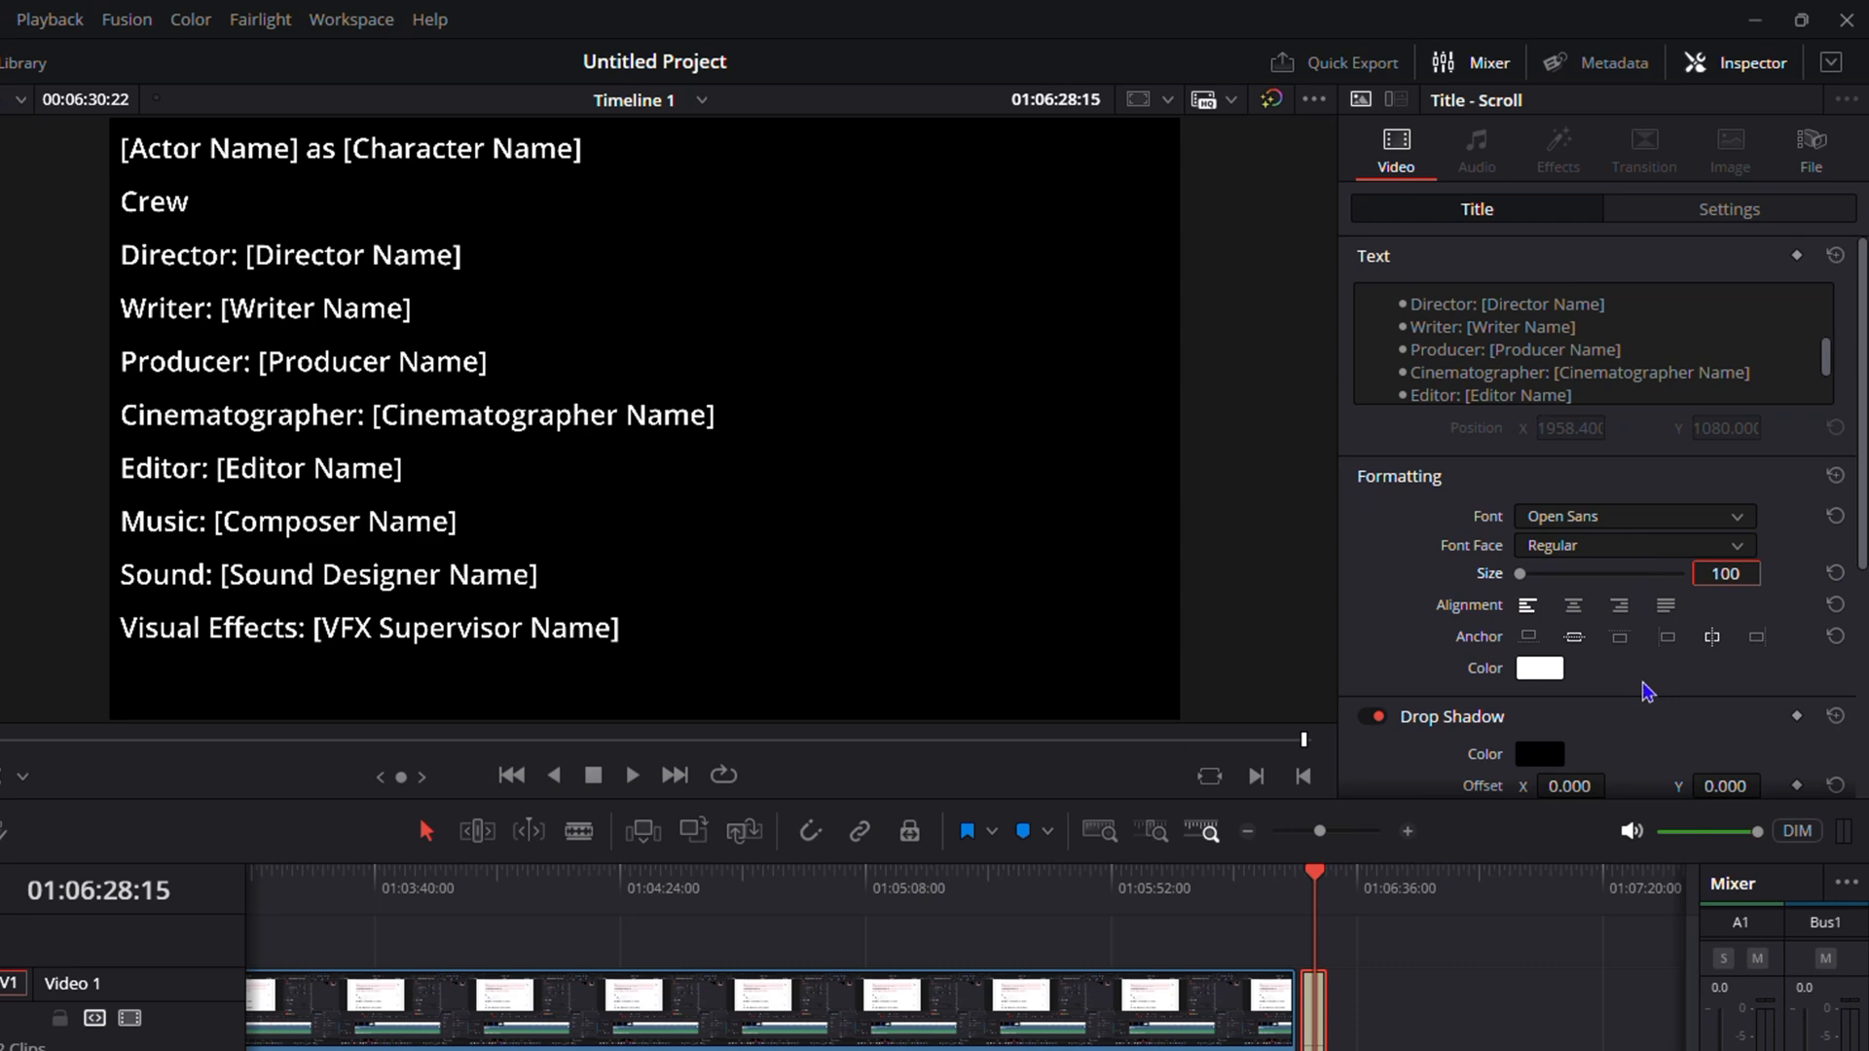
mouse_move(952, 747)
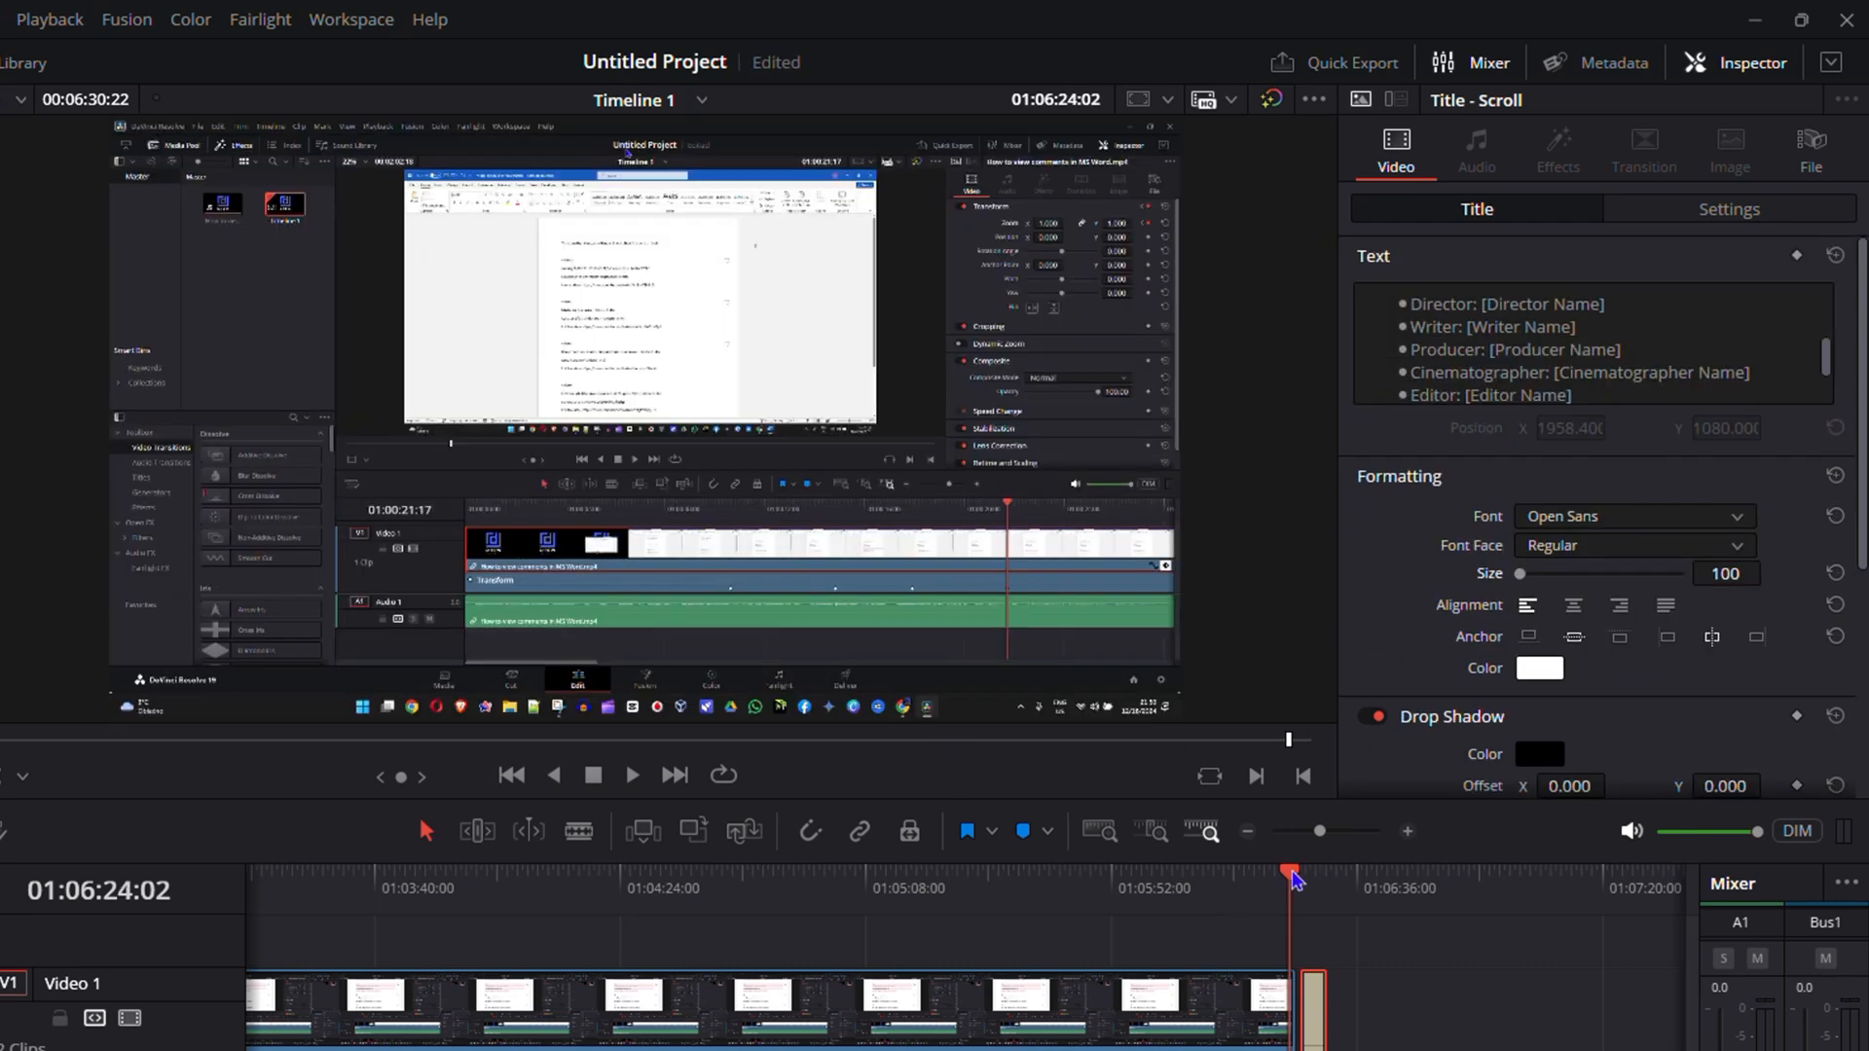
mouse_move(1248, 831)
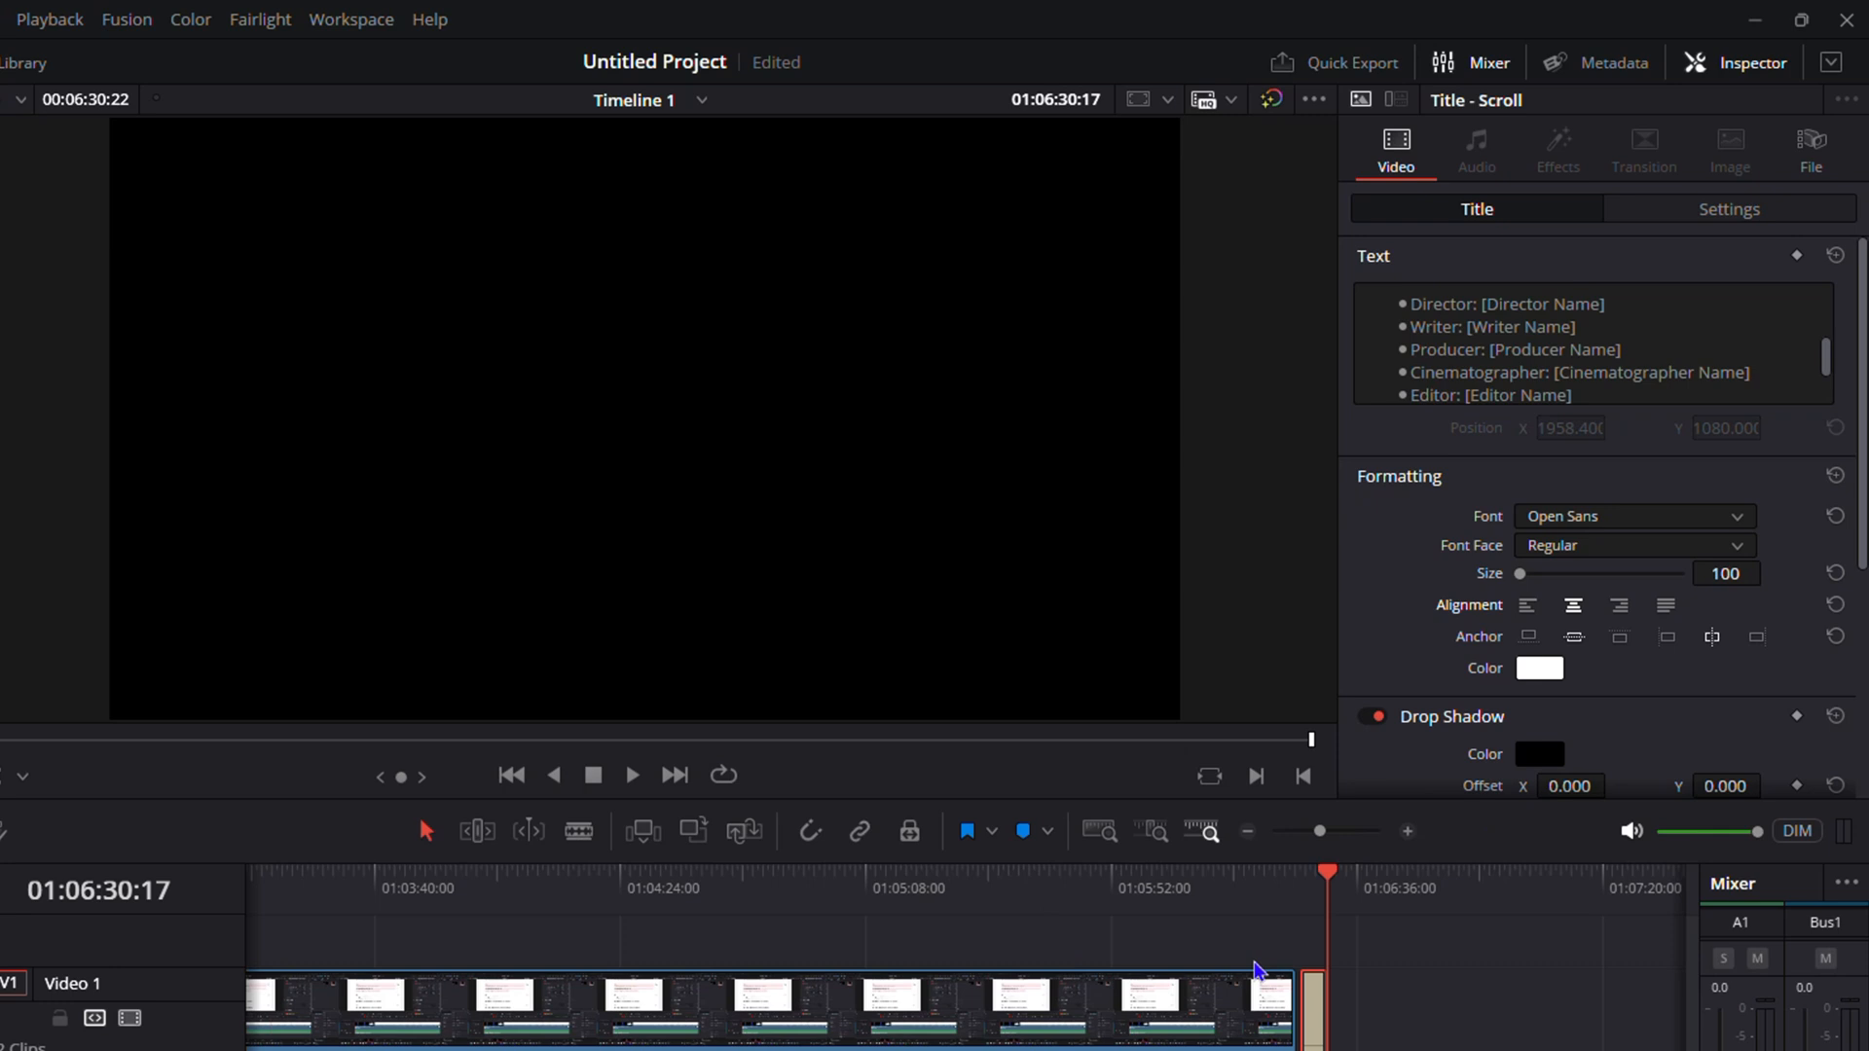
- Move the playhead onto the title clip to preview the centered credits
click(631, 775)
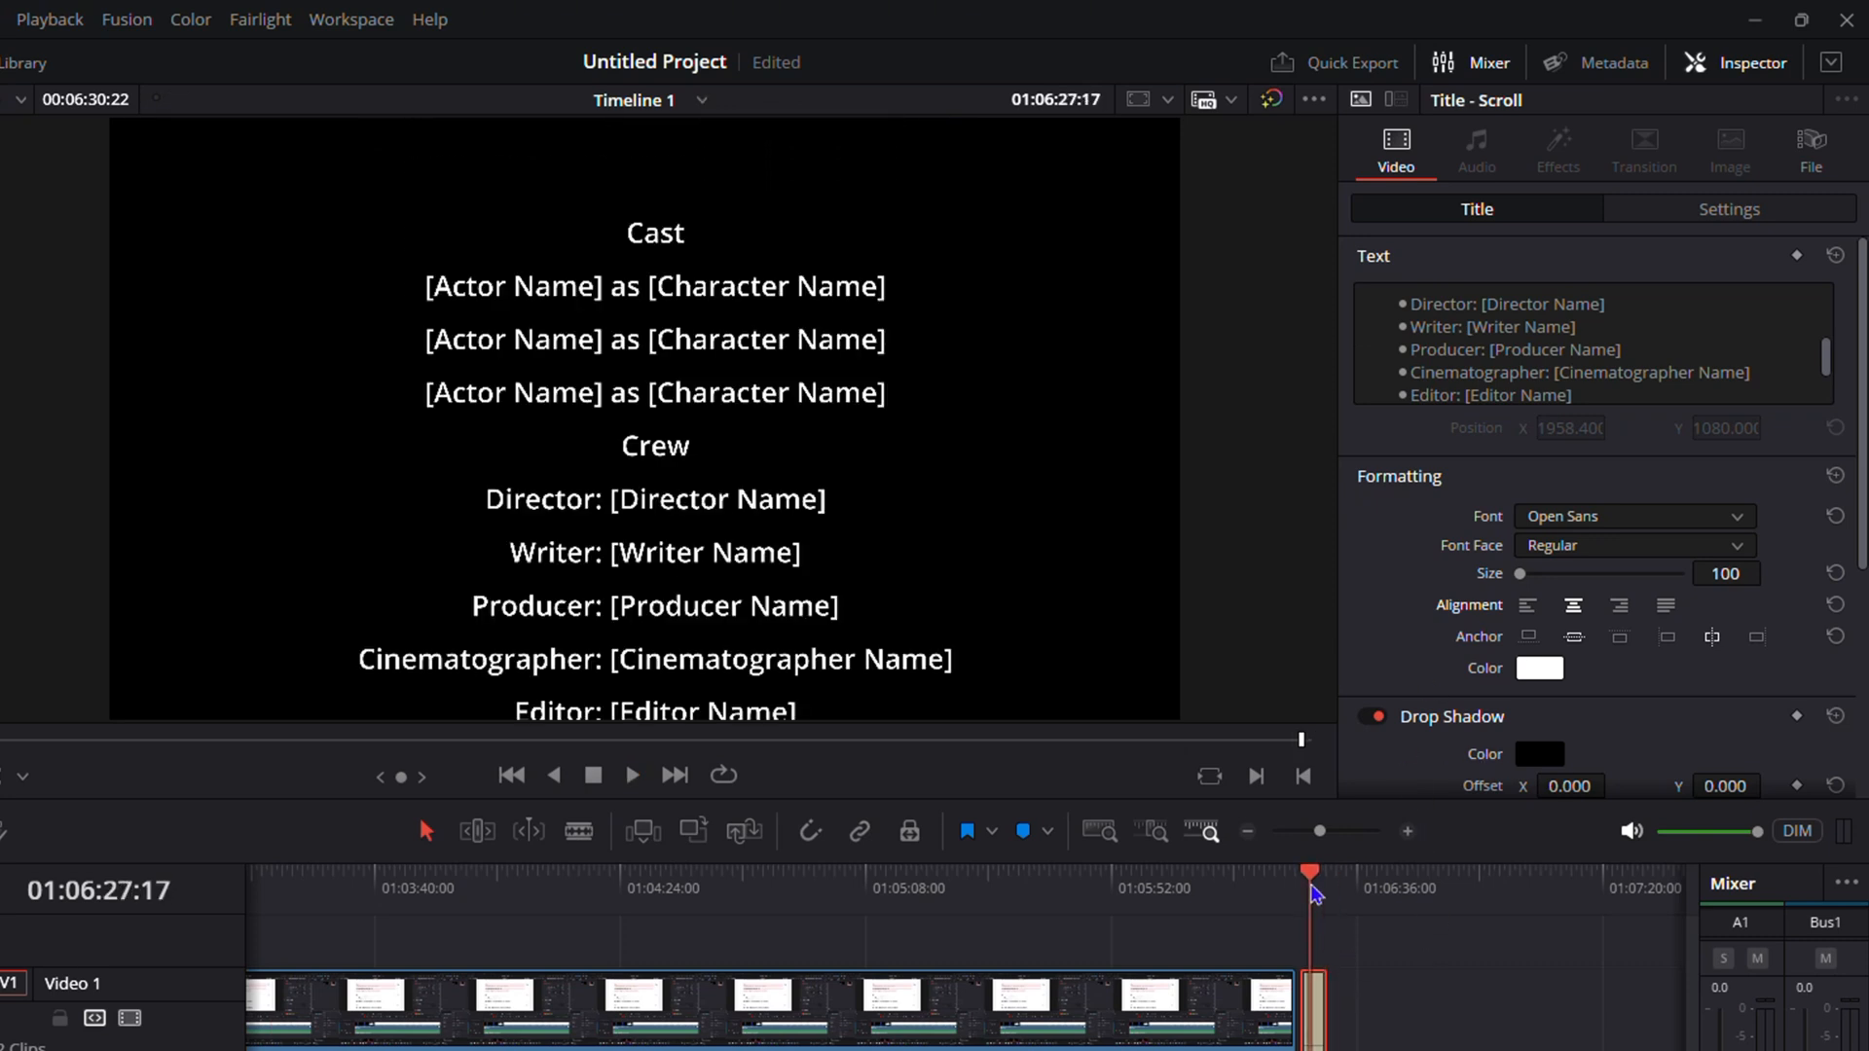
mouse_move(796, 695)
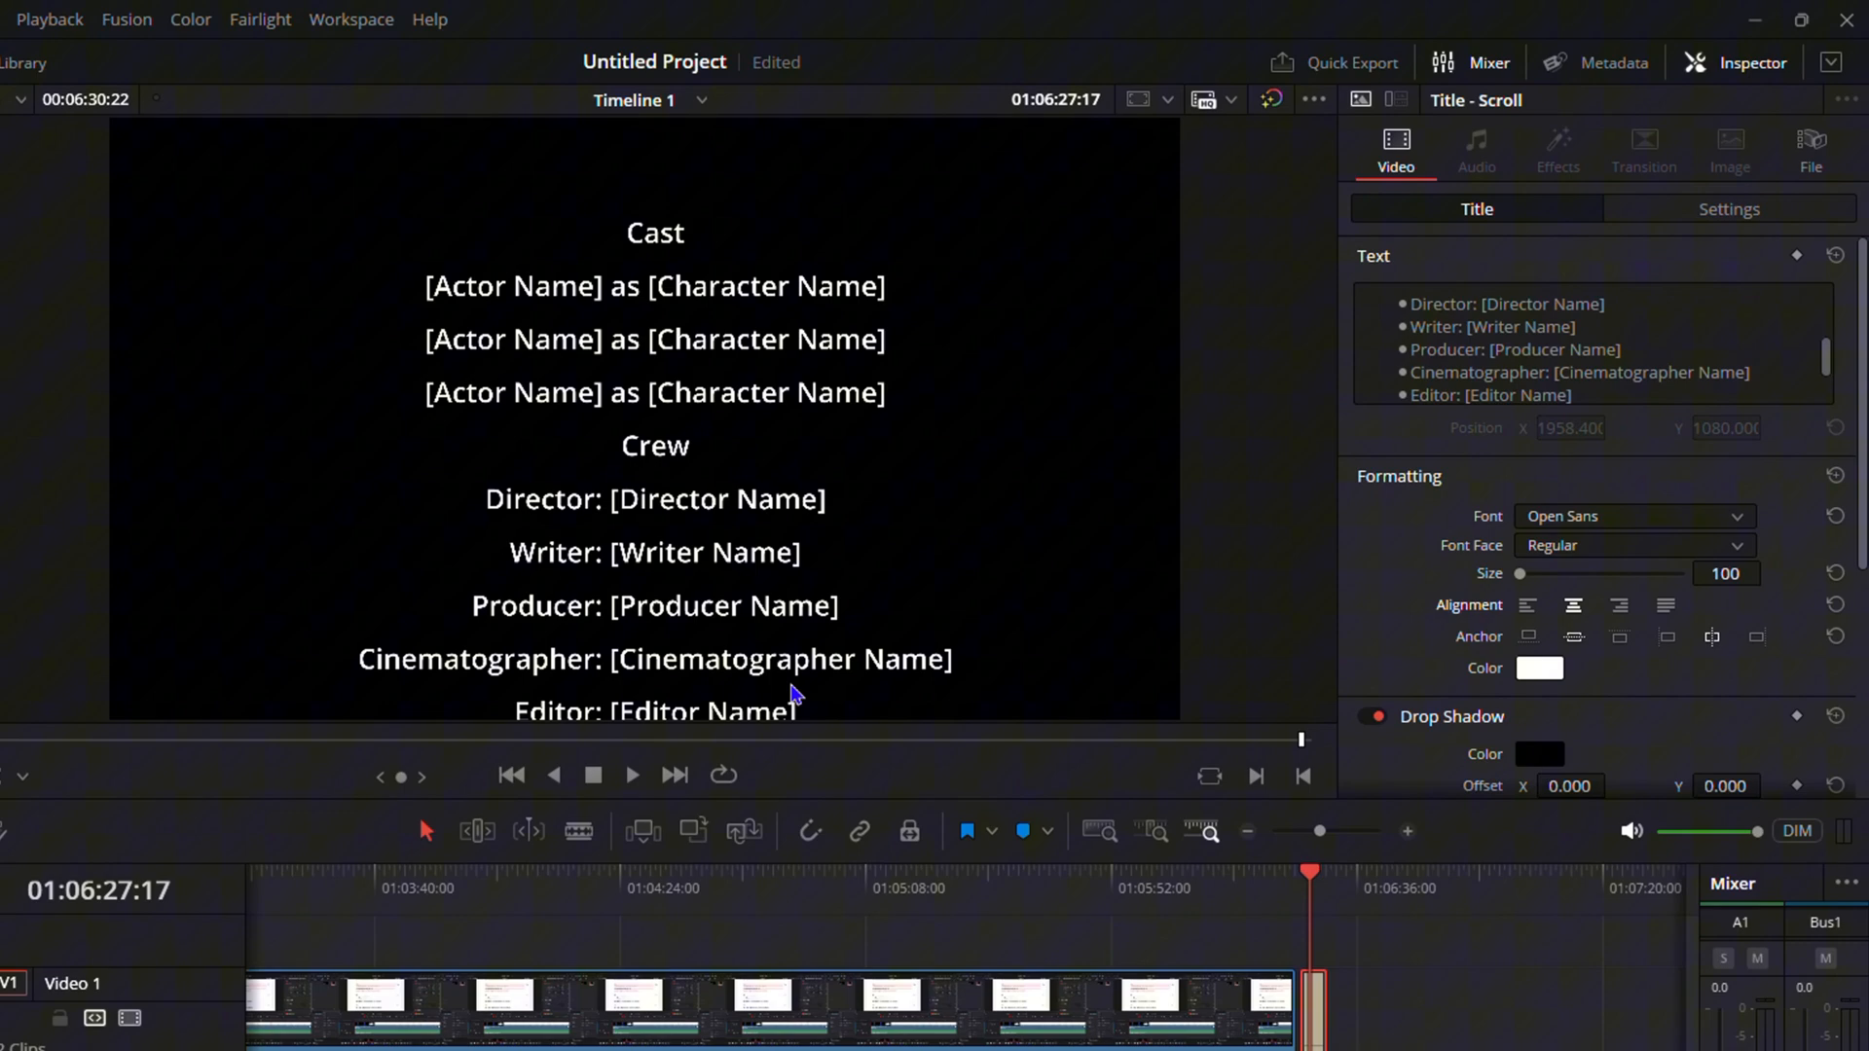